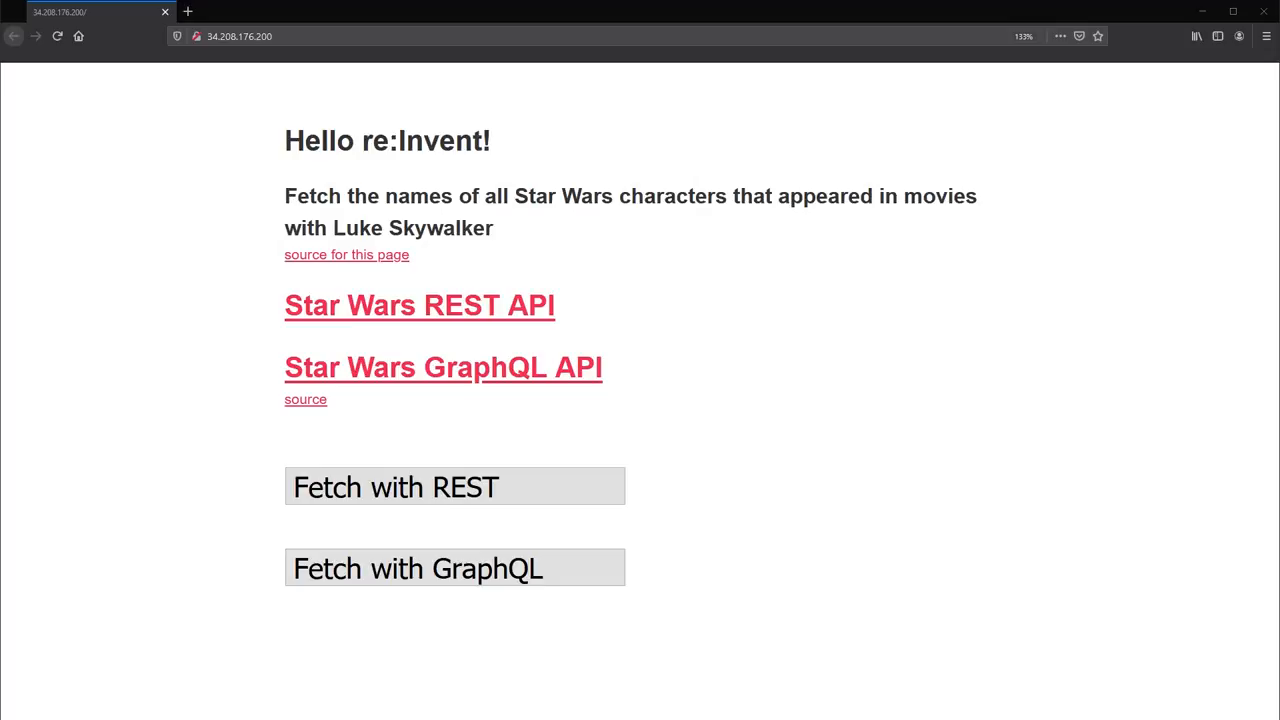
mouse_move(820, 310)
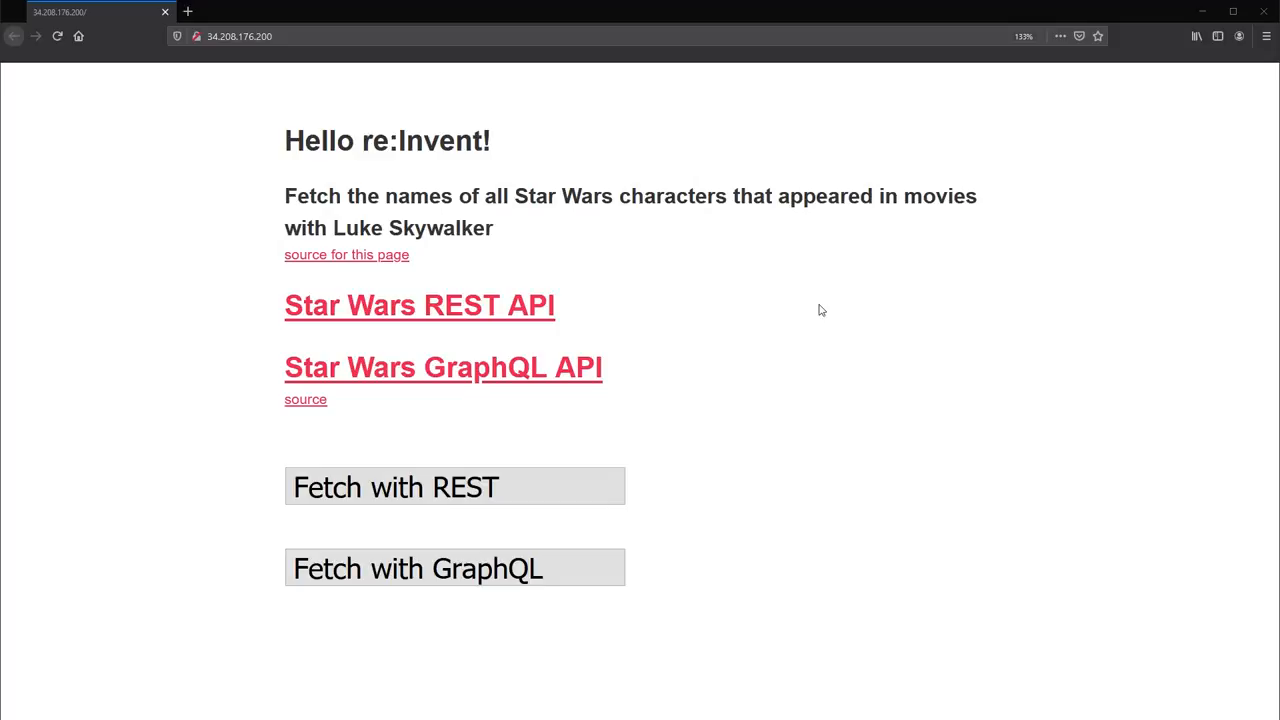
mouse_move(487, 311)
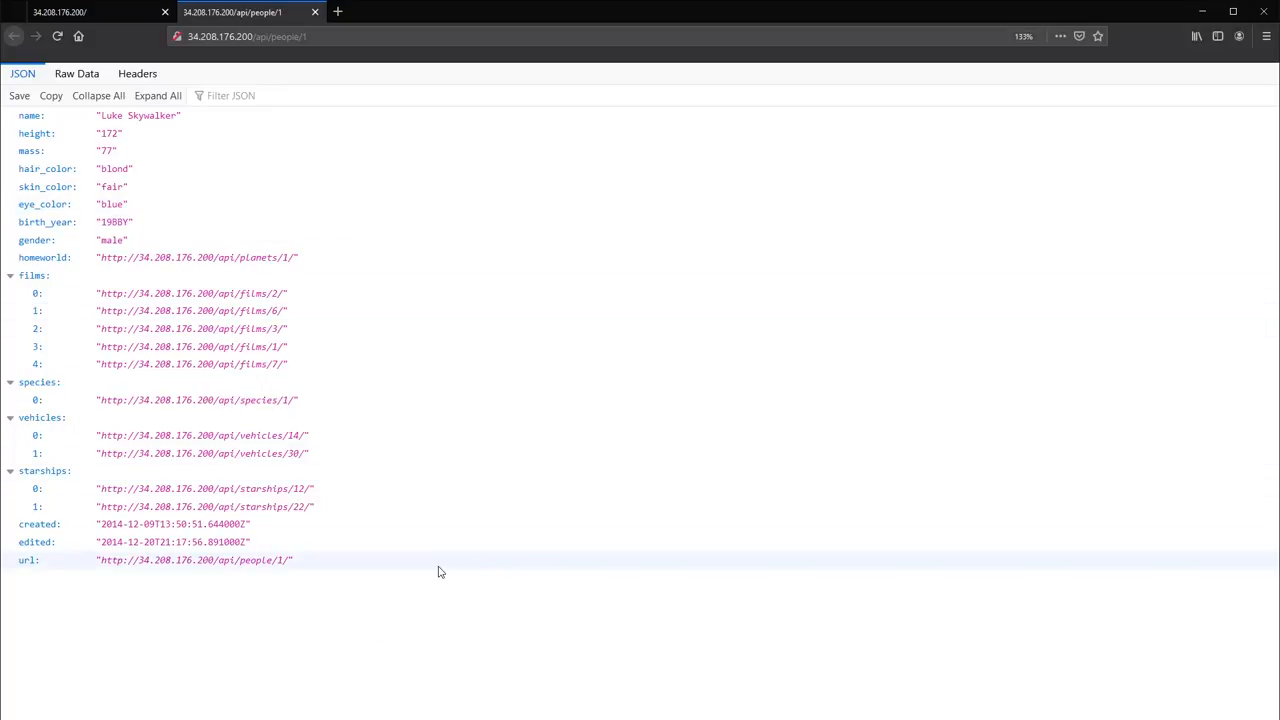
mouse_move(351, 535)
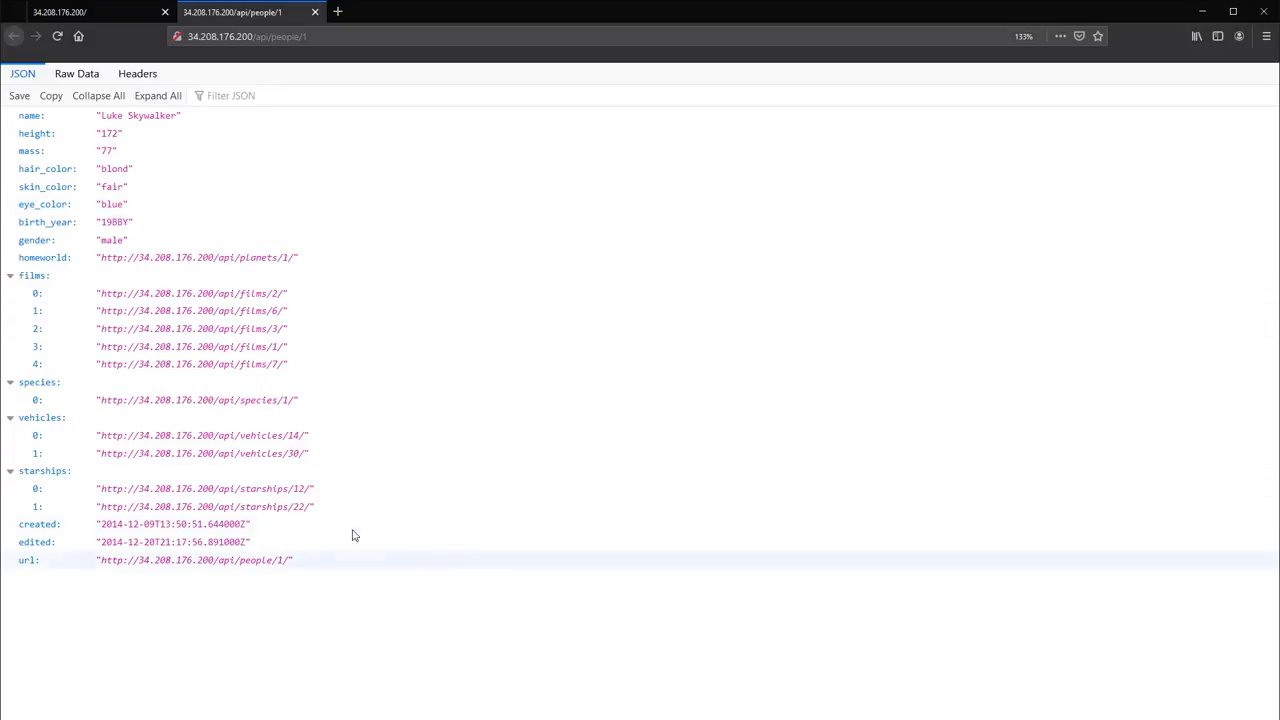
mouse_move(44, 133)
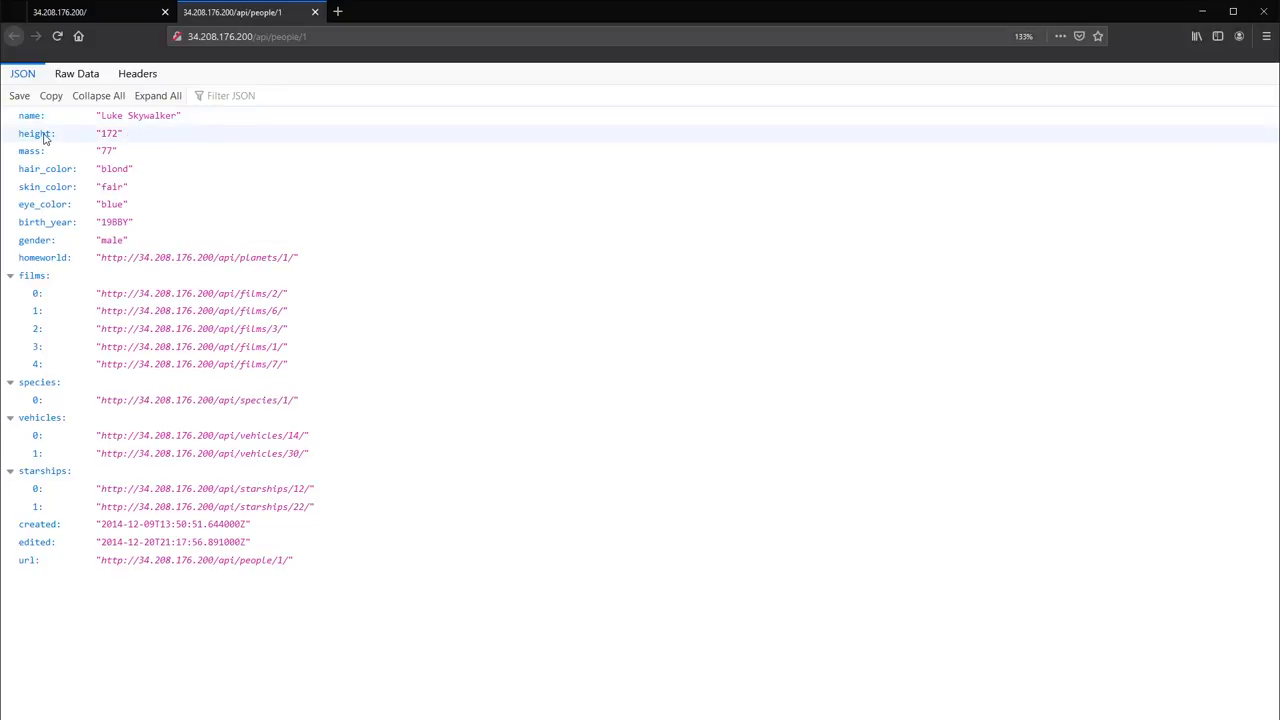
mouse_move(58, 160)
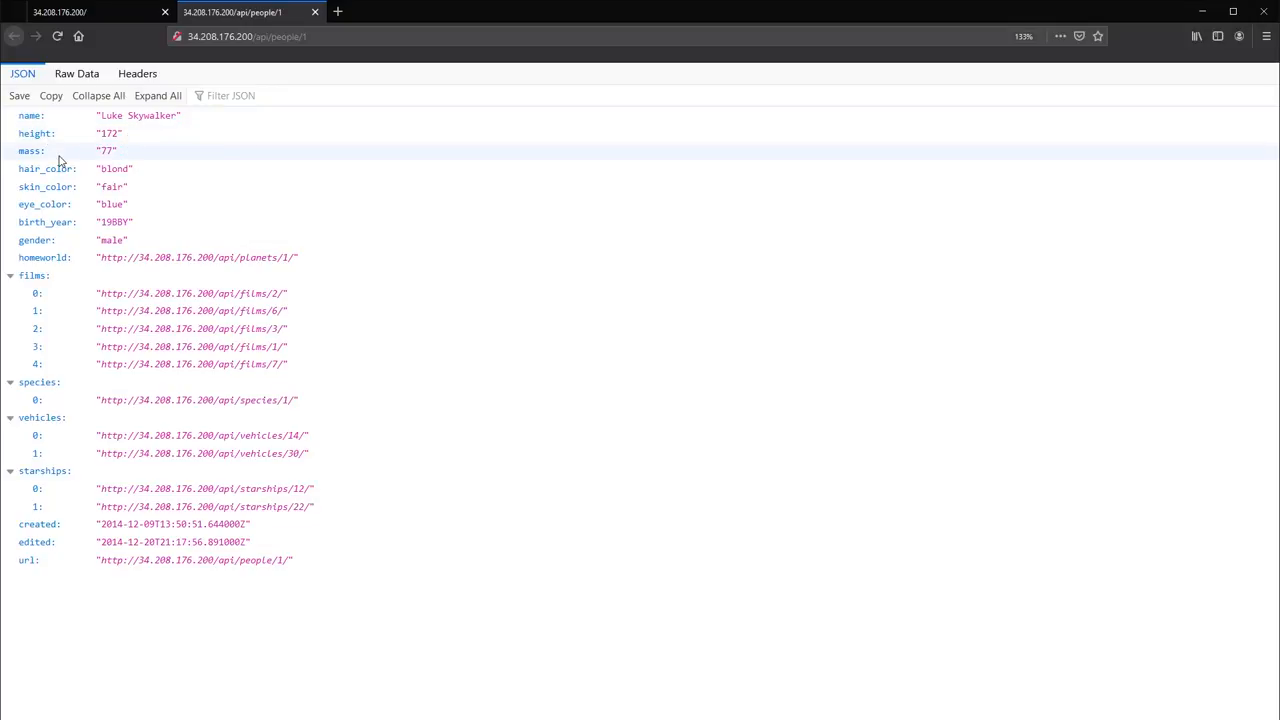
mouse_move(38, 150)
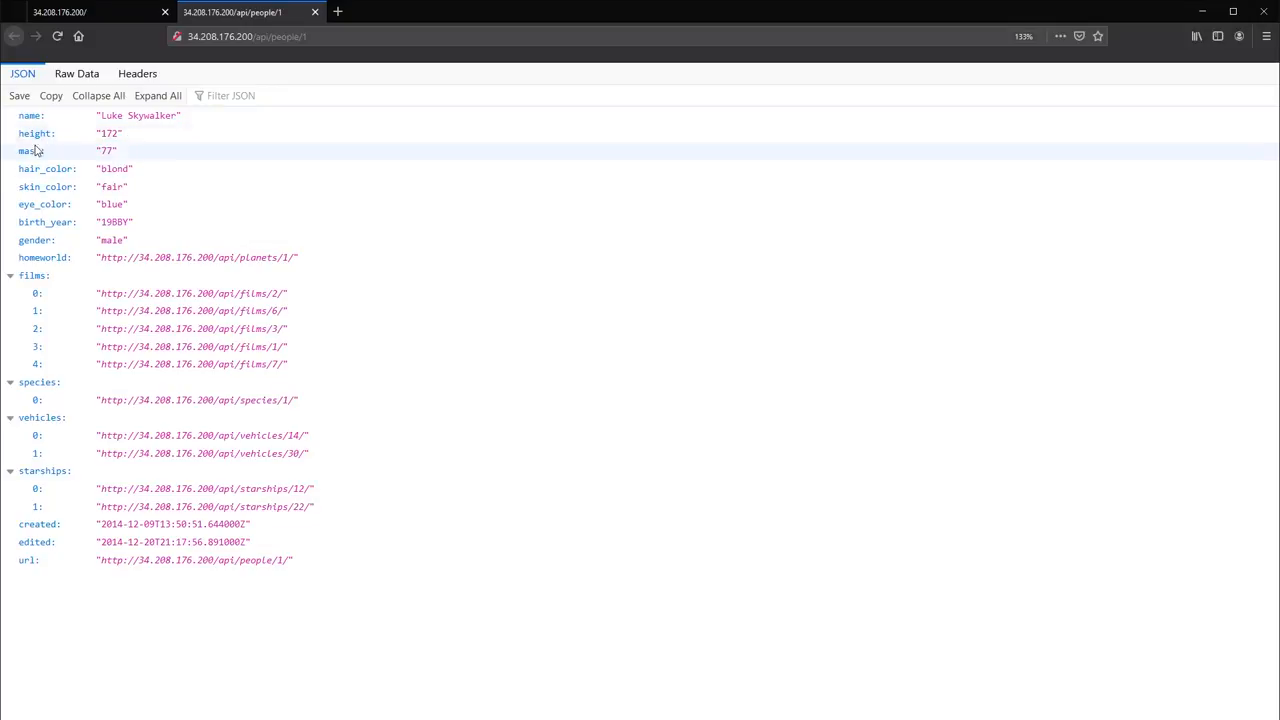
mouse_move(125, 151)
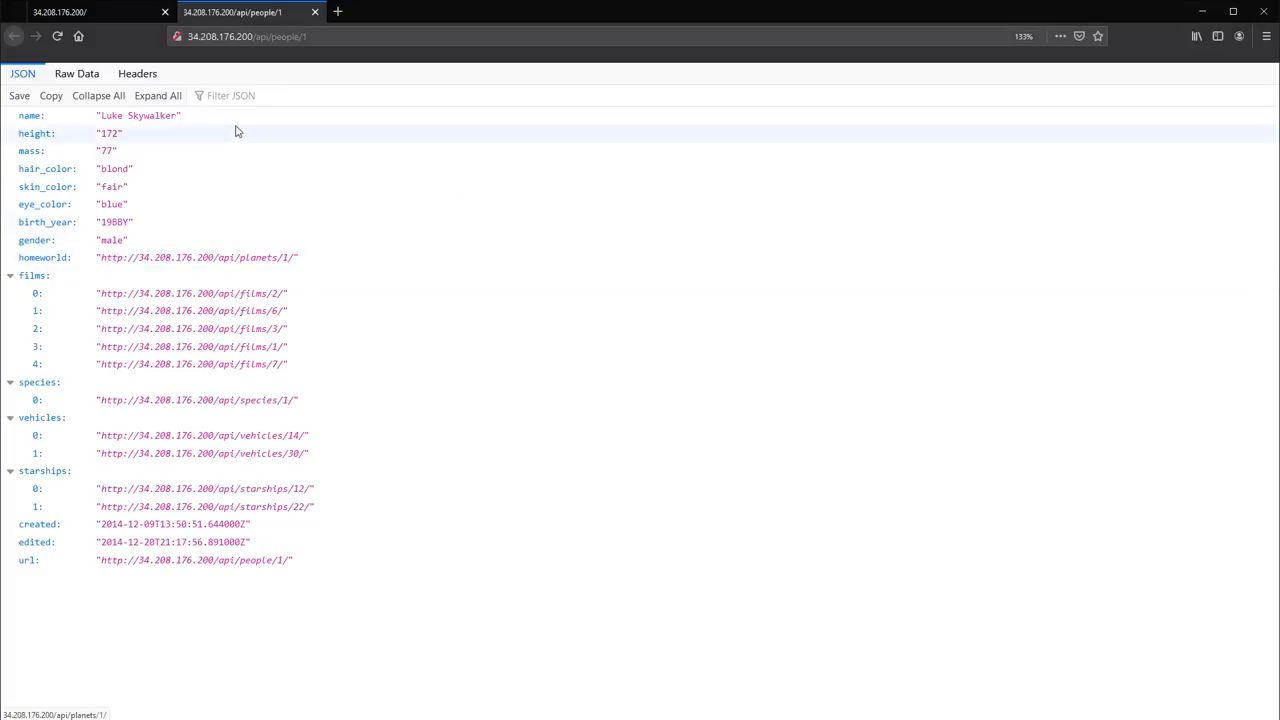
mouse_move(294, 271)
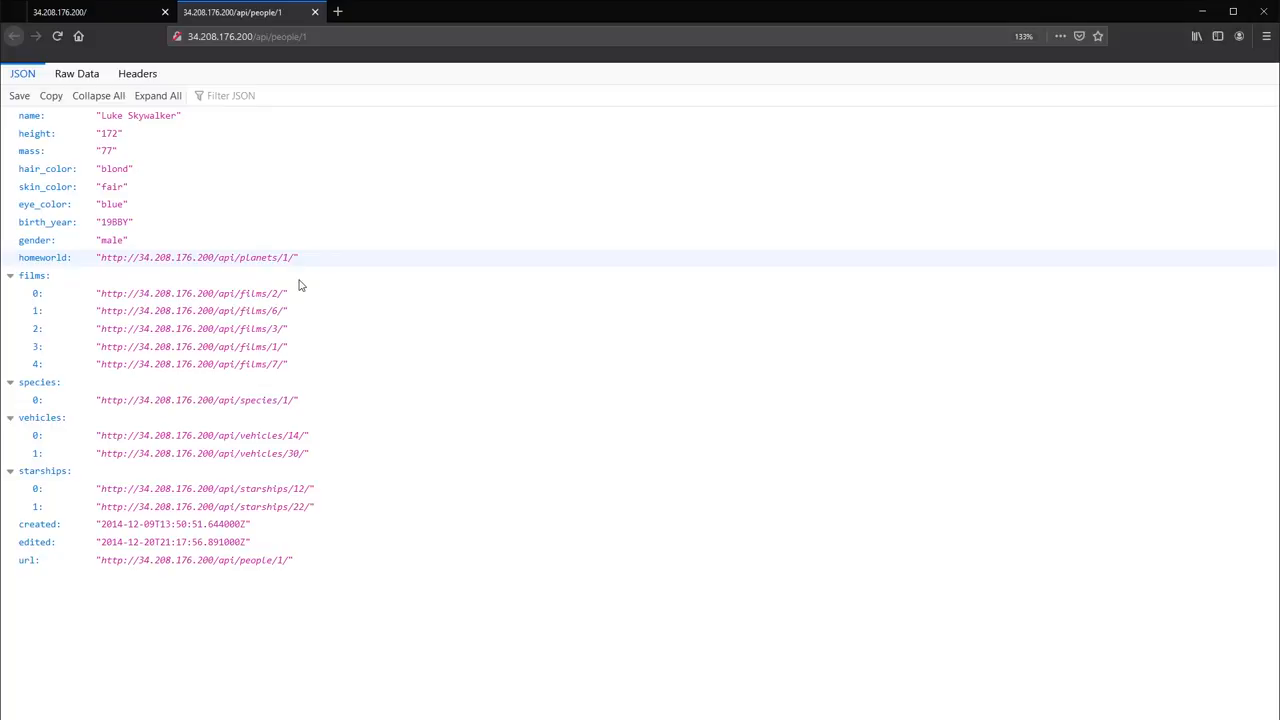
mouse_move(285, 310)
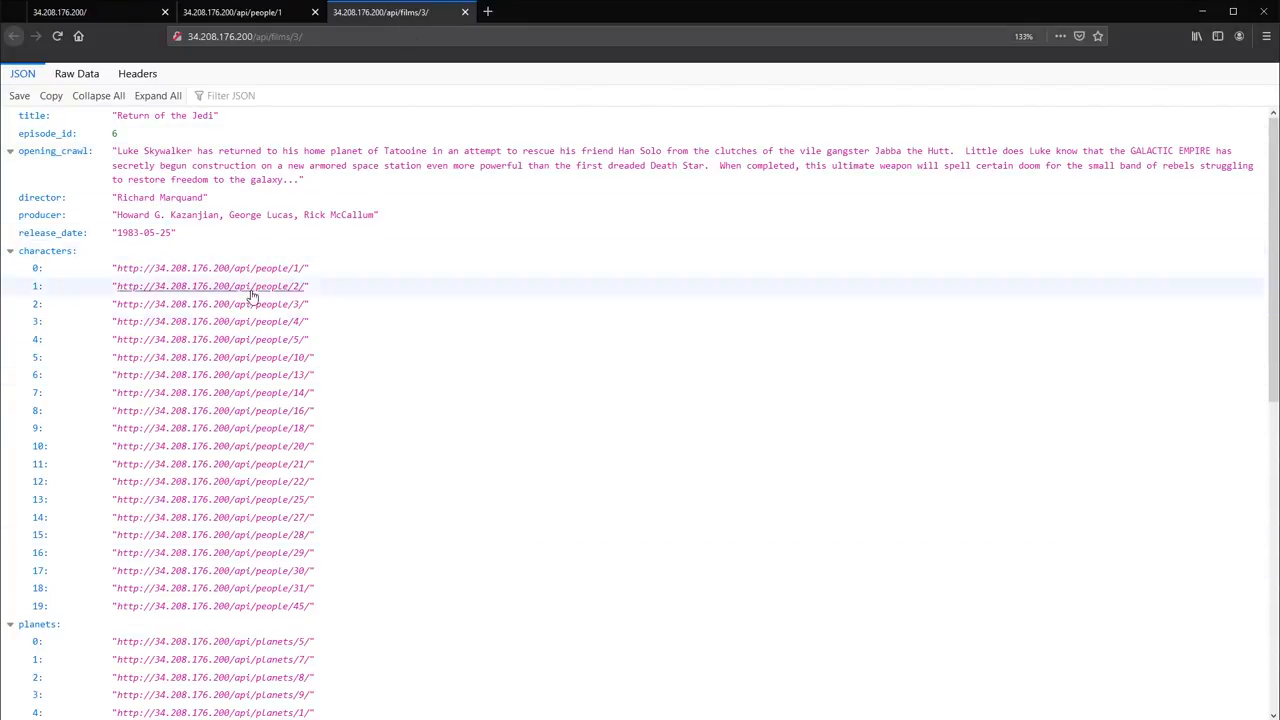
- Scroll through the Return of the Jedi record's opening crawl and character links
scroll(down, 3)
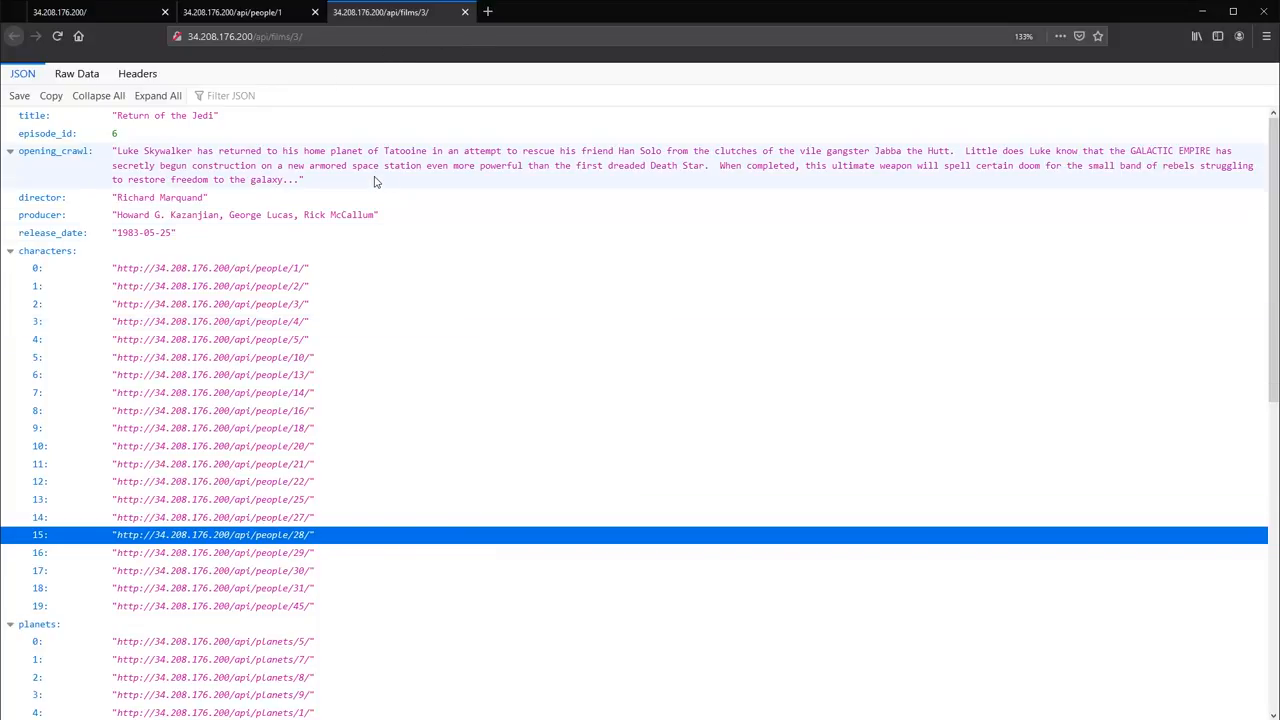
scroll(down, 3)
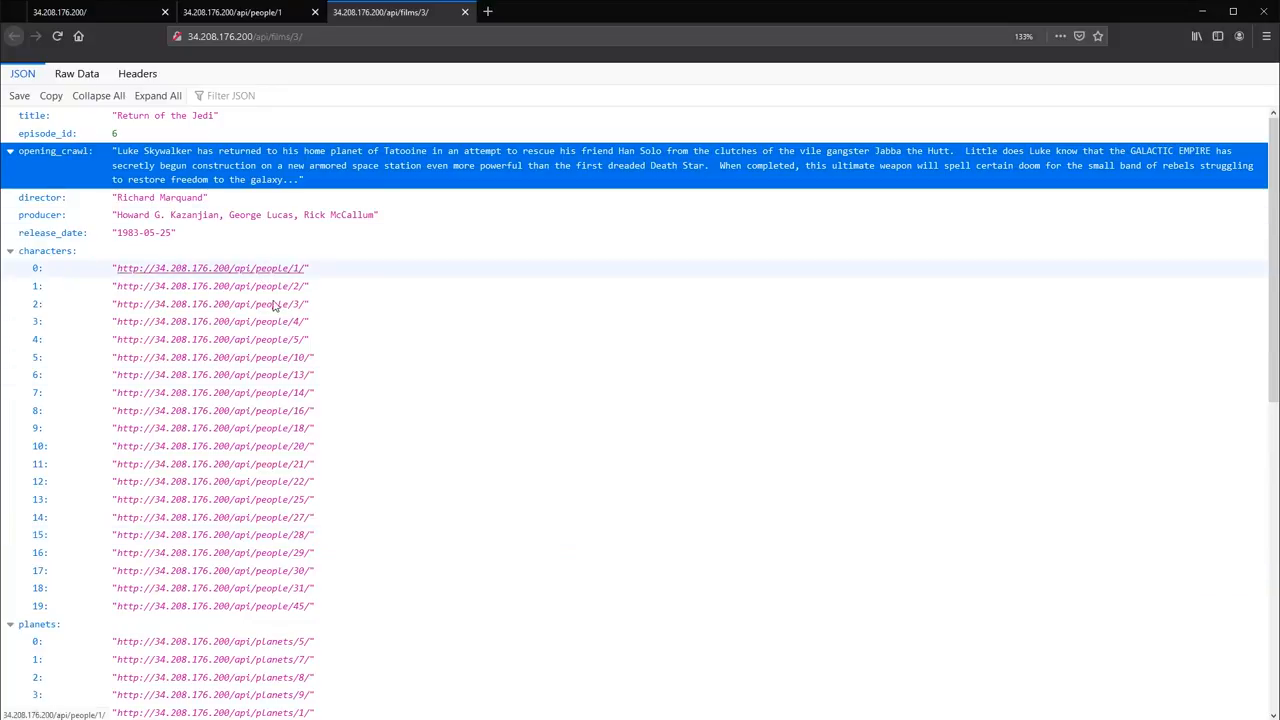
mouse_move(280, 304)
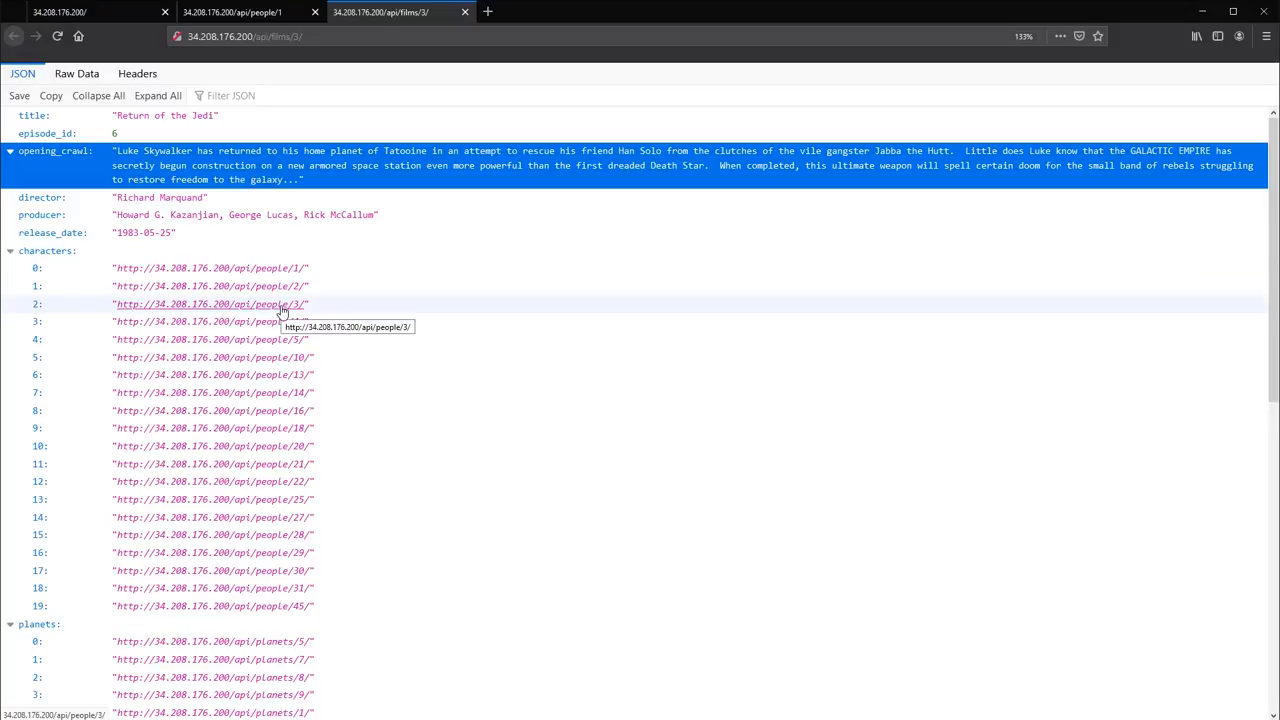
mouse_move(356, 322)
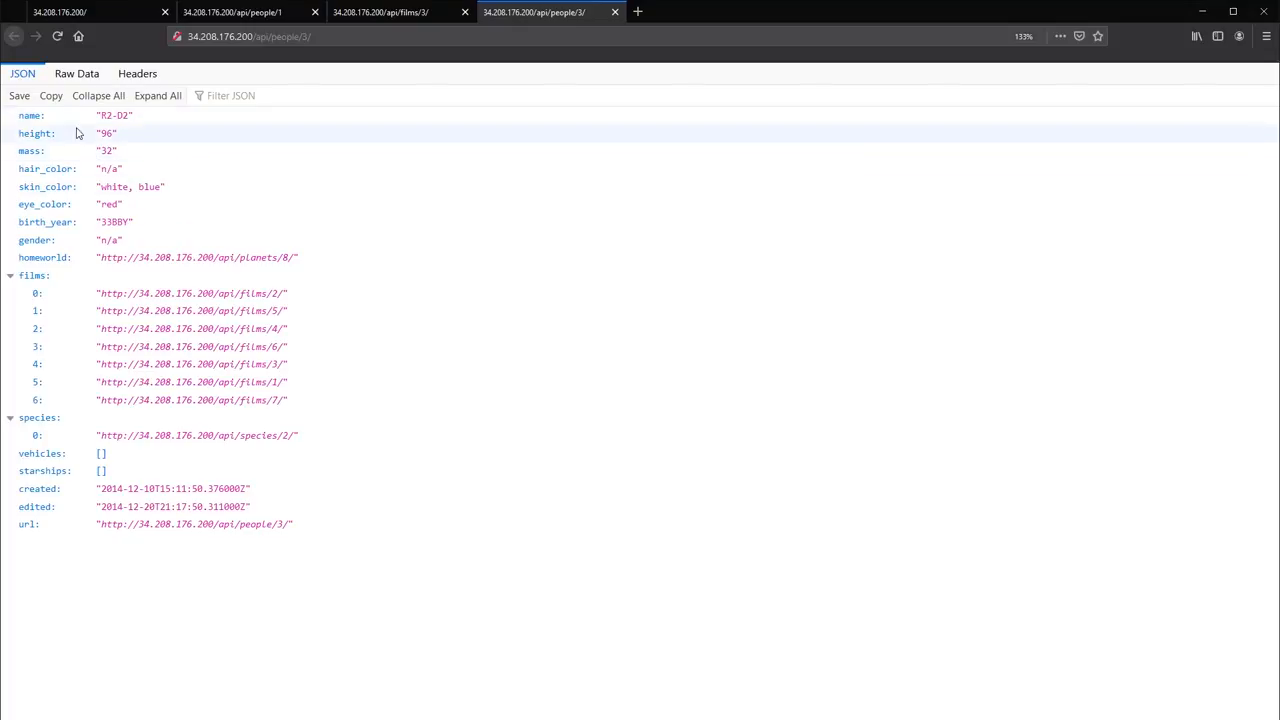
mouse_move(107, 114)
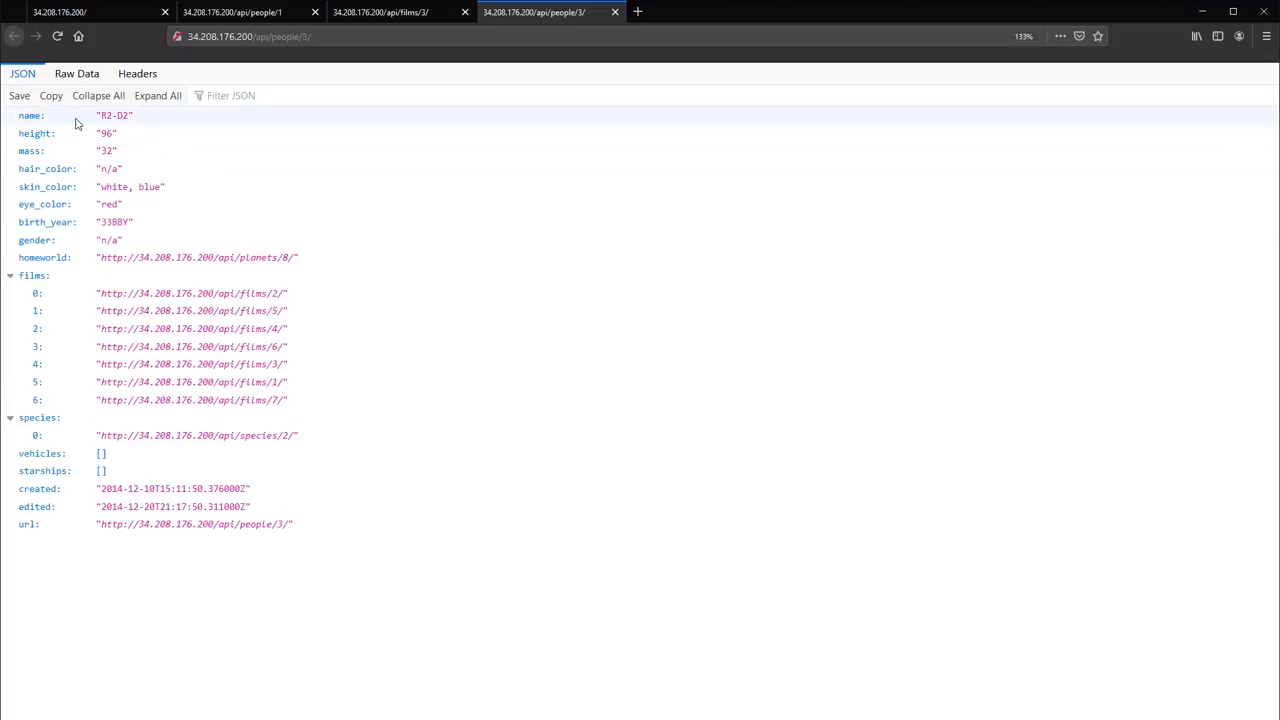
mouse_move(200, 119)
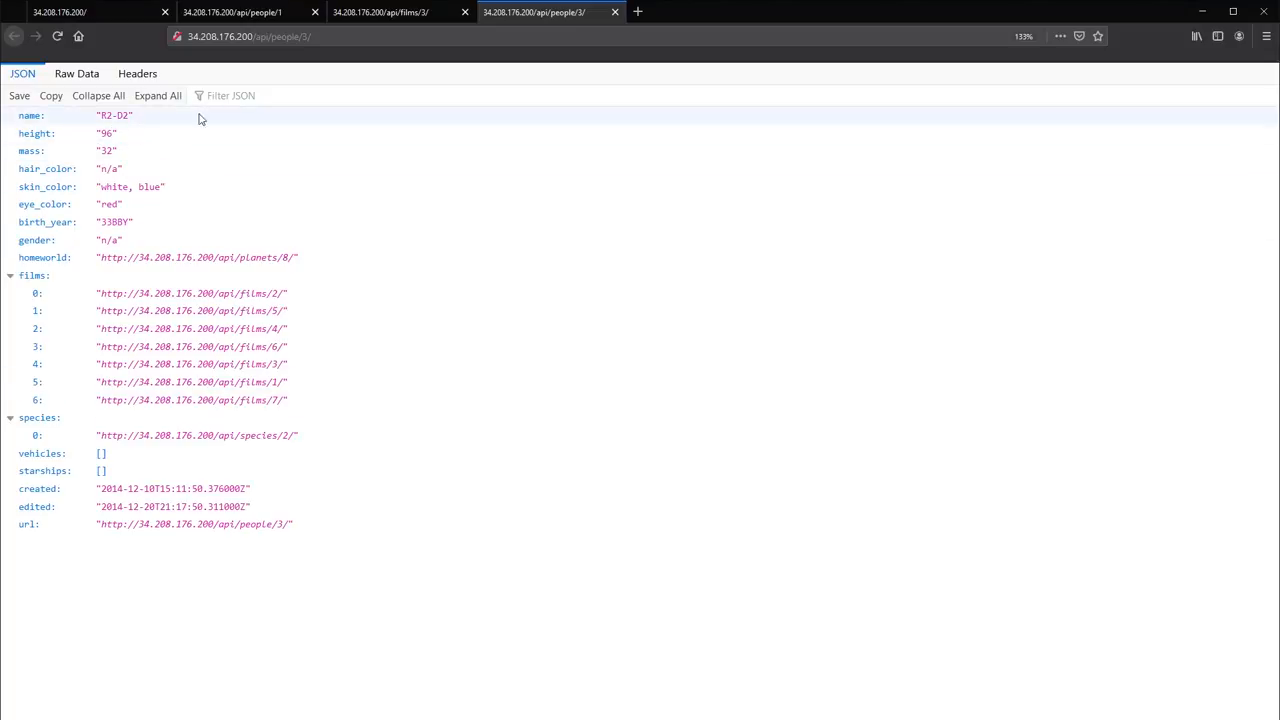
mouse_move(237, 114)
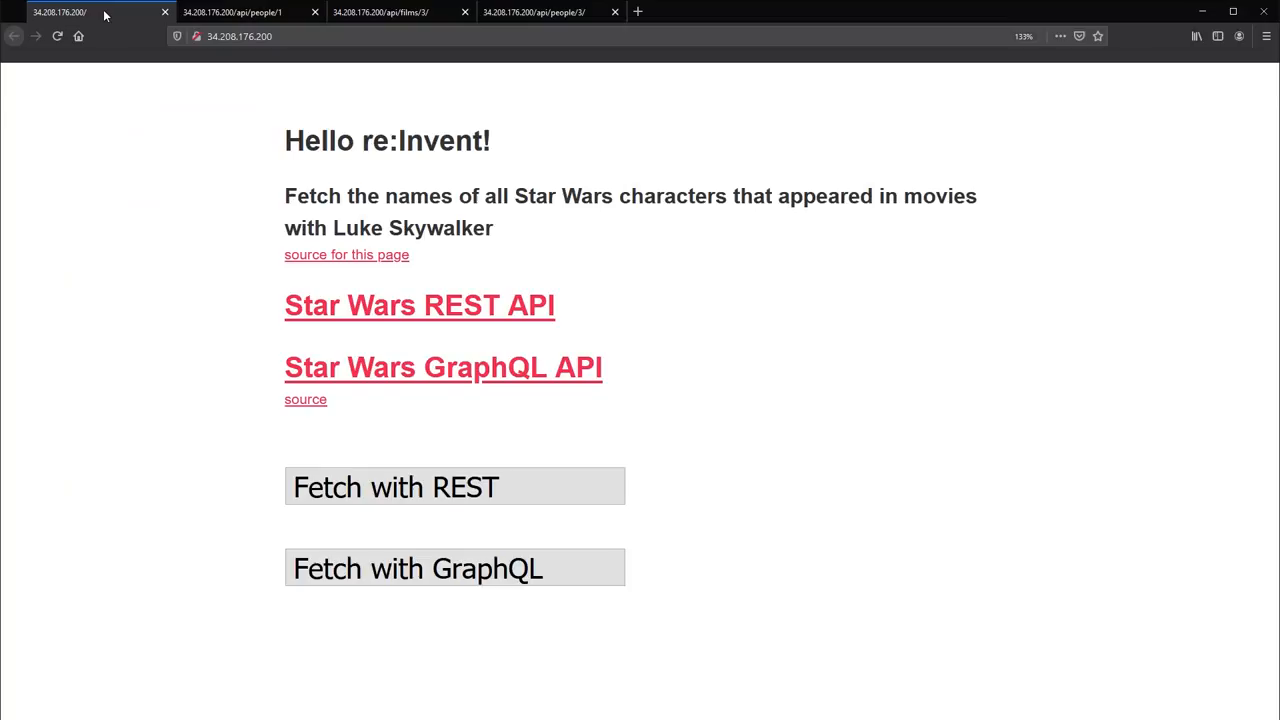
- Open developer tools on the Star Wars demo page
key(F12)
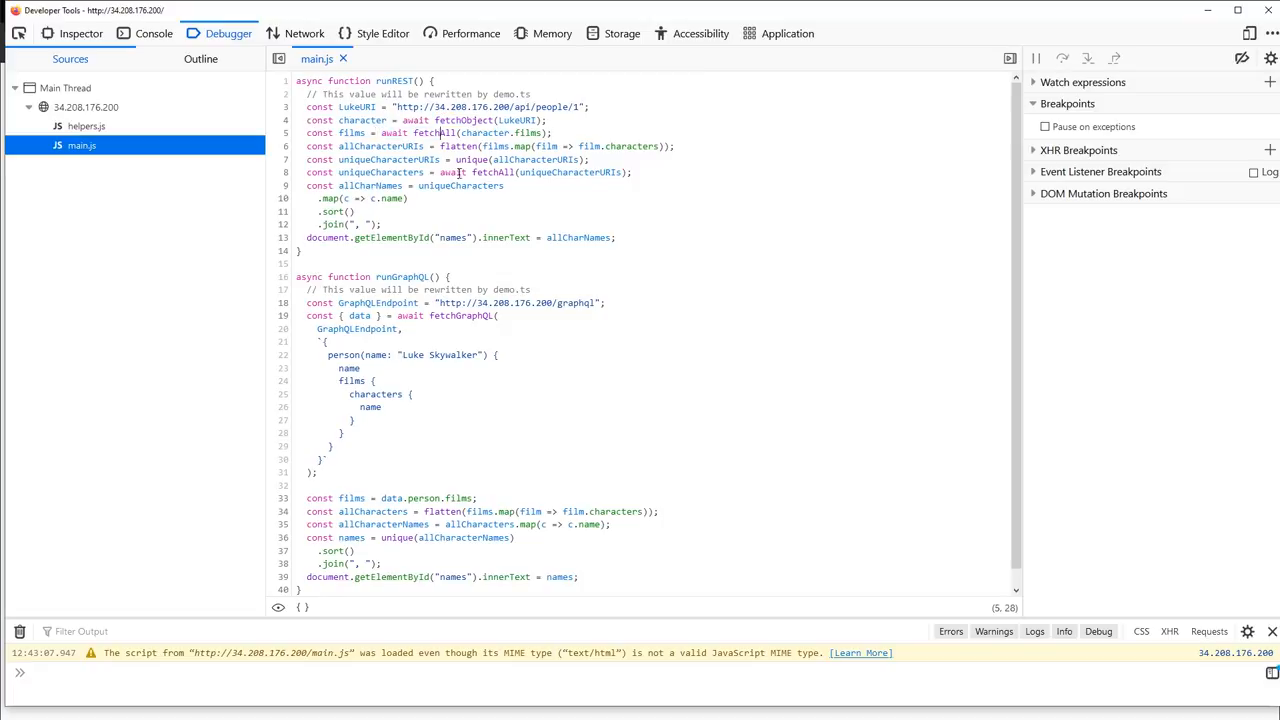
- Select a word in main.js's runREST fetching code
double_click(434, 133)
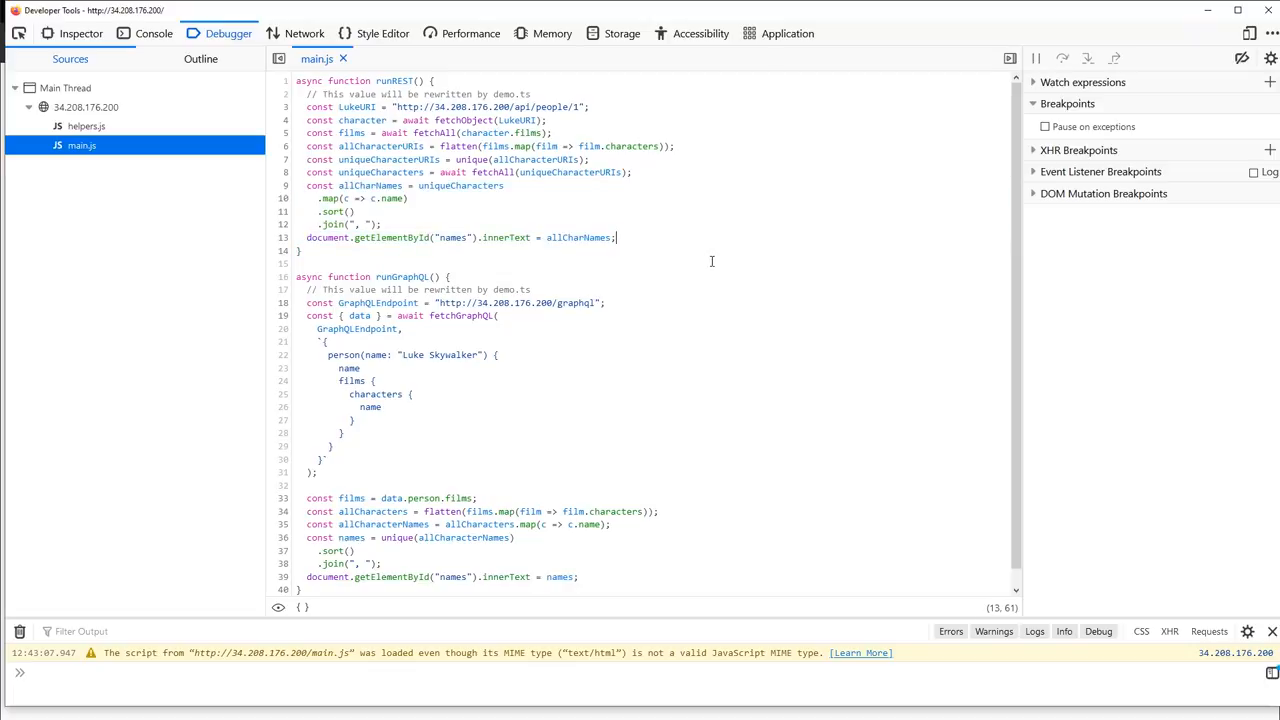
mouse_move(1046, 37)
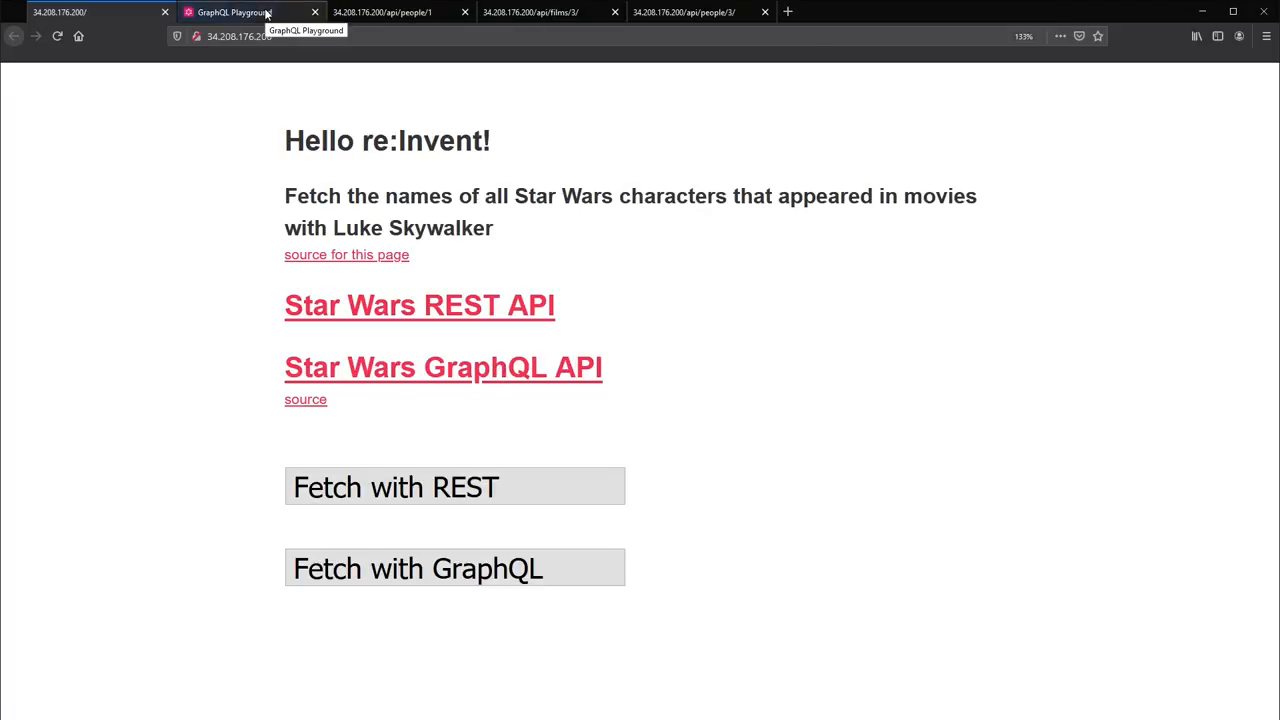
- Switch to the GraphQL Playground tab and focus its empty query editor
click(245, 11)
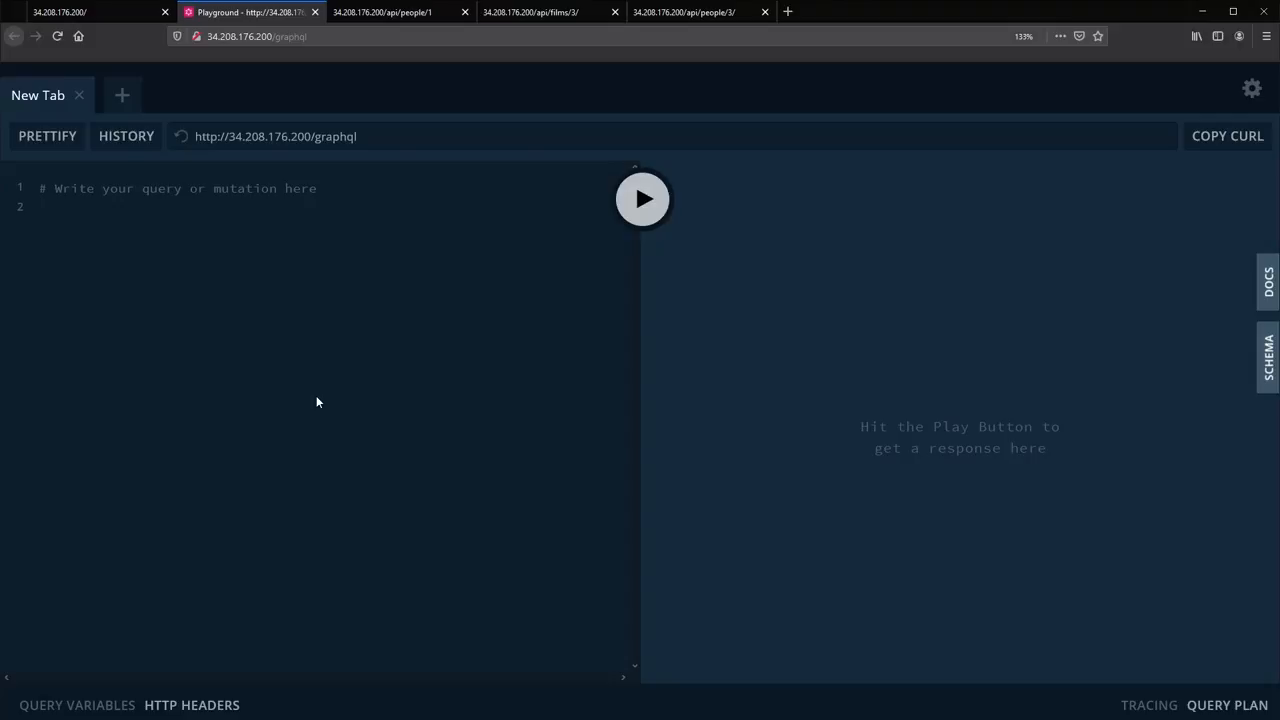
click(38, 207)
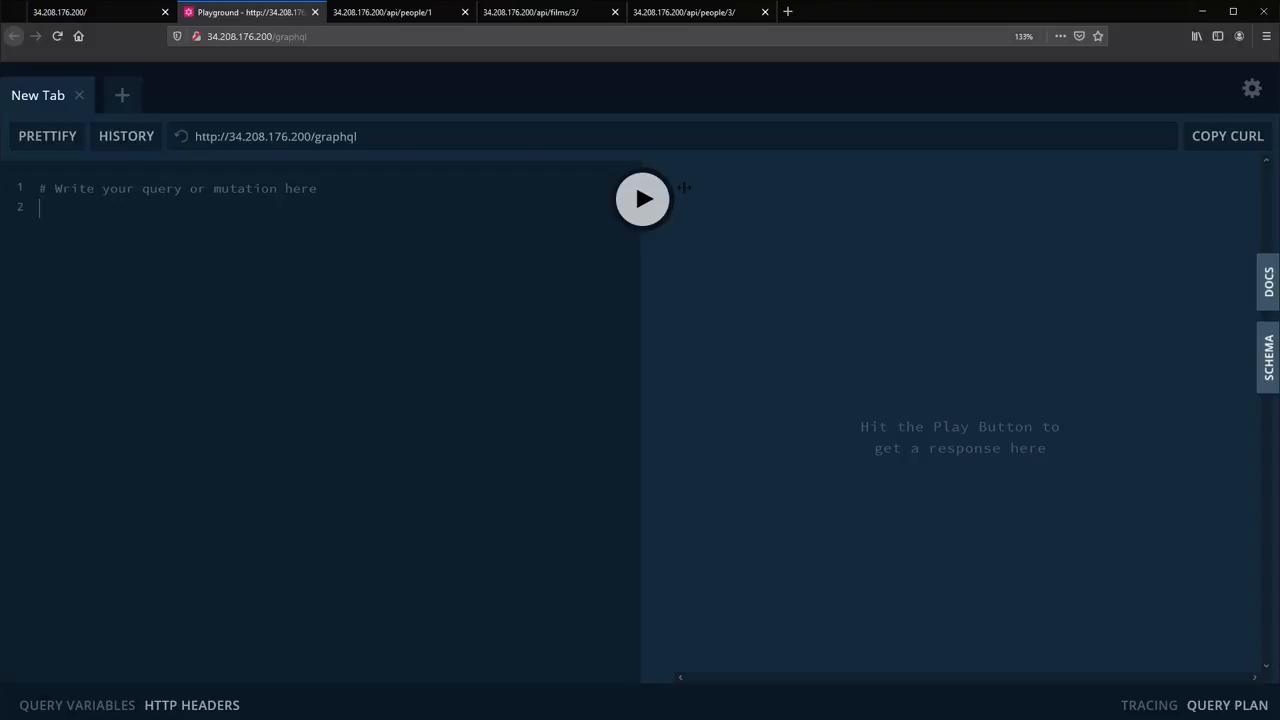
- Show the SCHEMA panel and scroll through the Film, Person, Planet, Query and Species types
click(1269, 356)
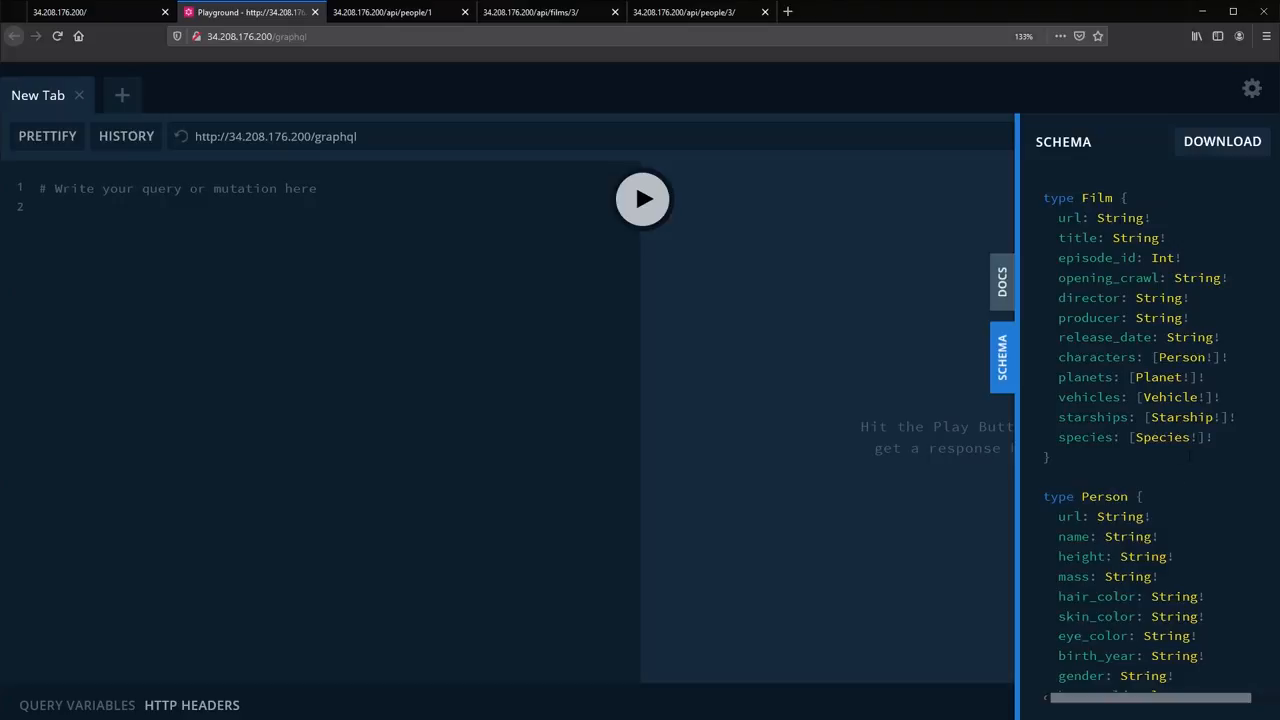
scroll(down, 3)
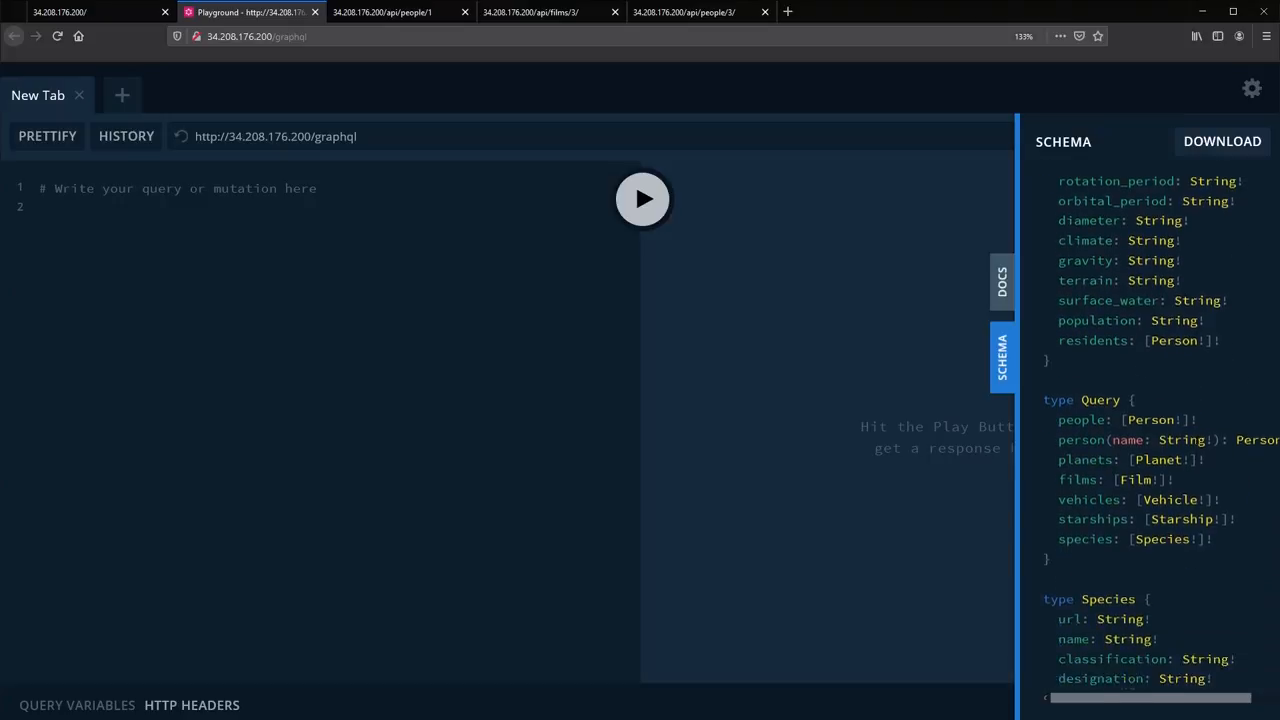
scroll(down, 3)
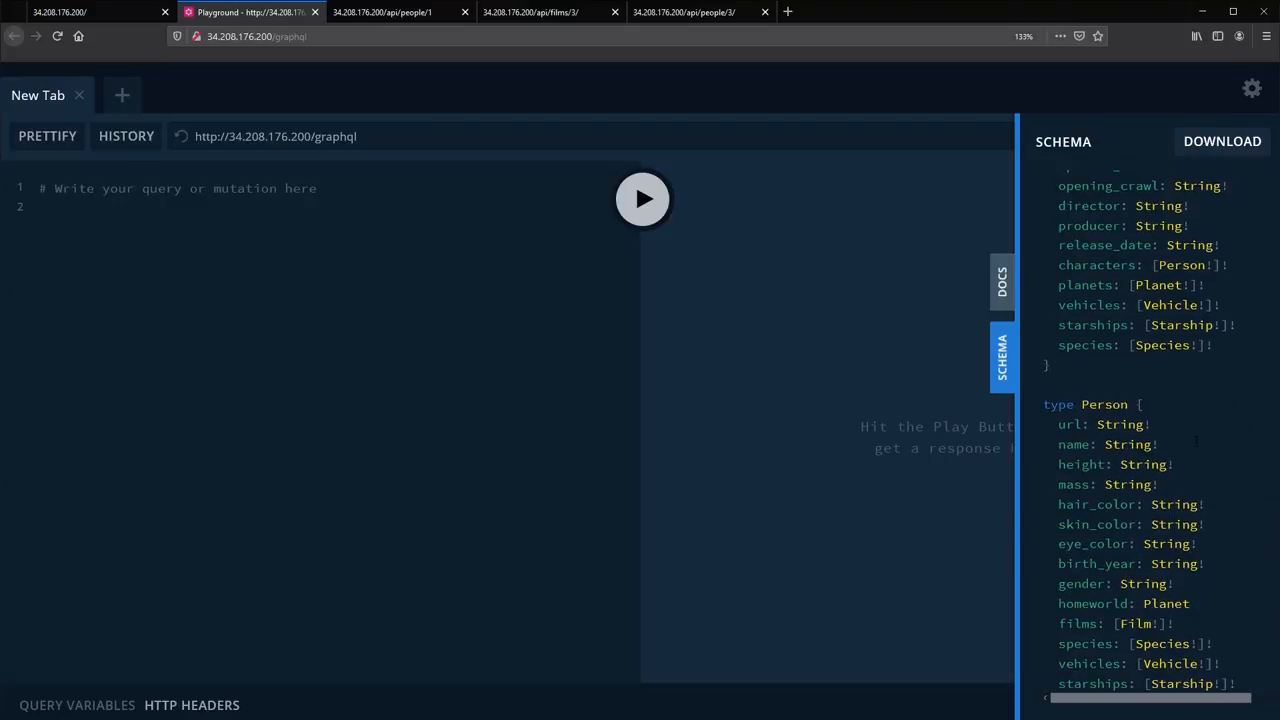
scroll(down, 3)
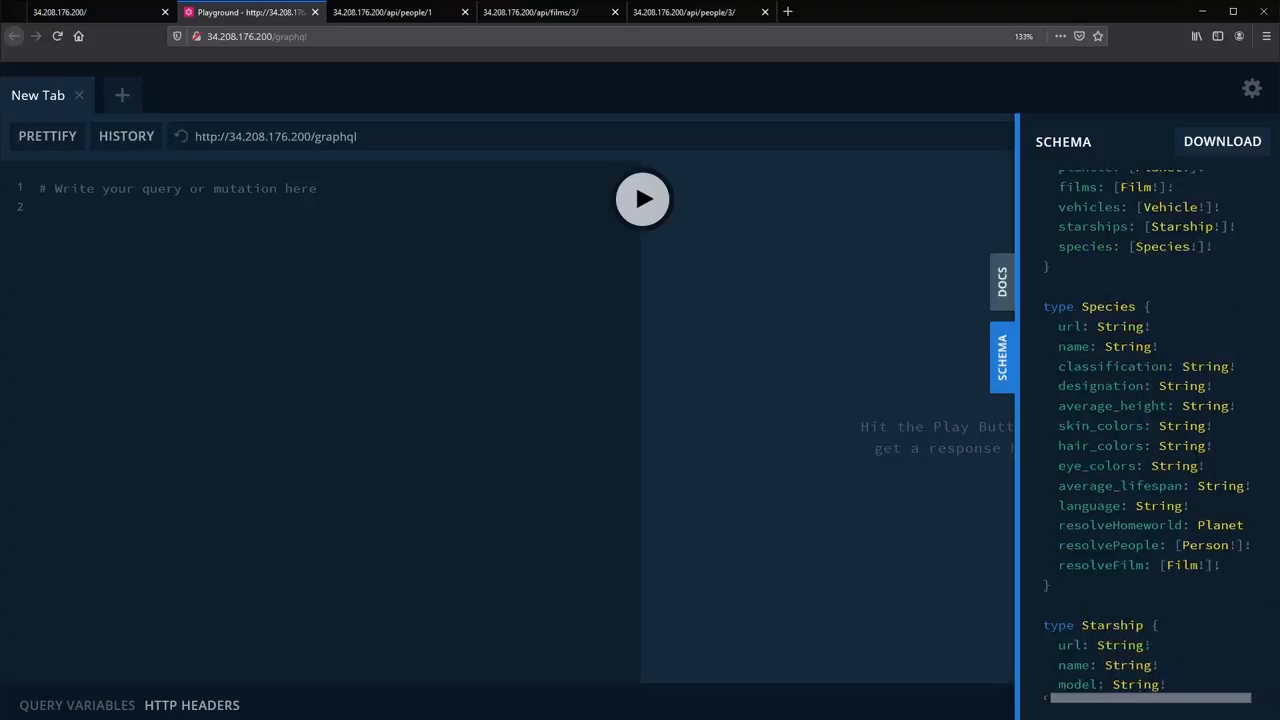
scroll(down, 3)
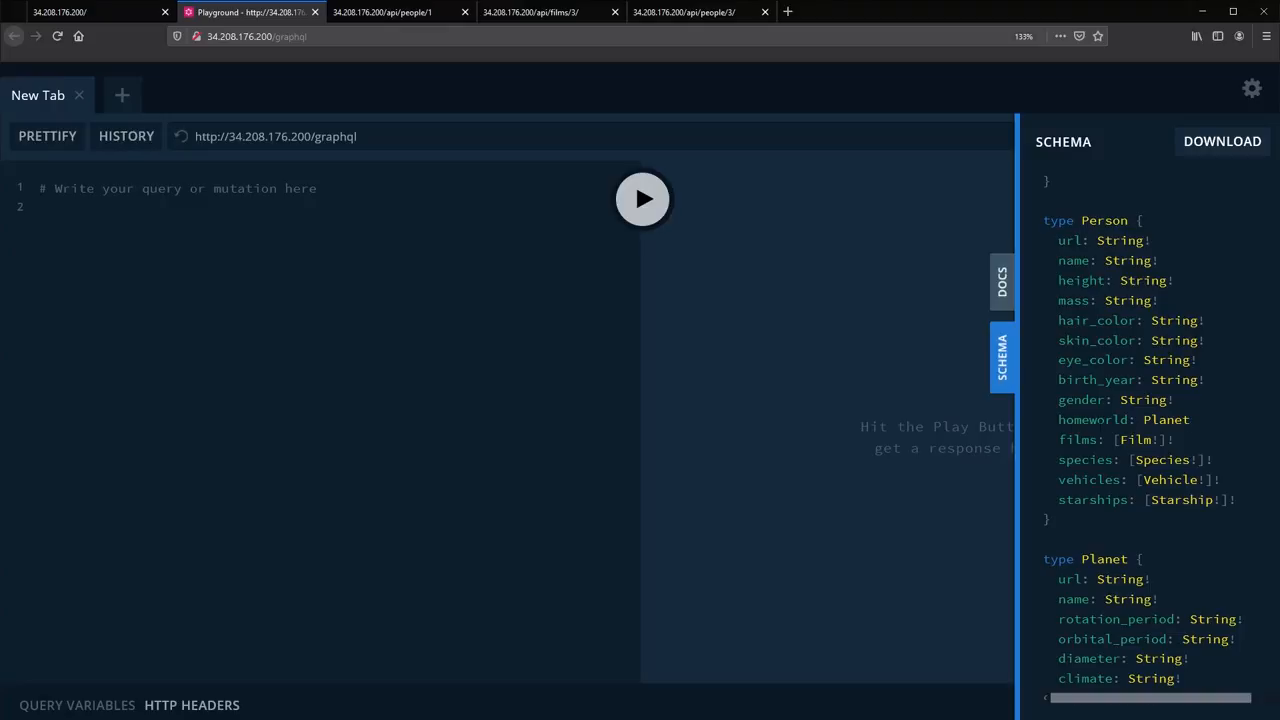
scroll(down, 3)
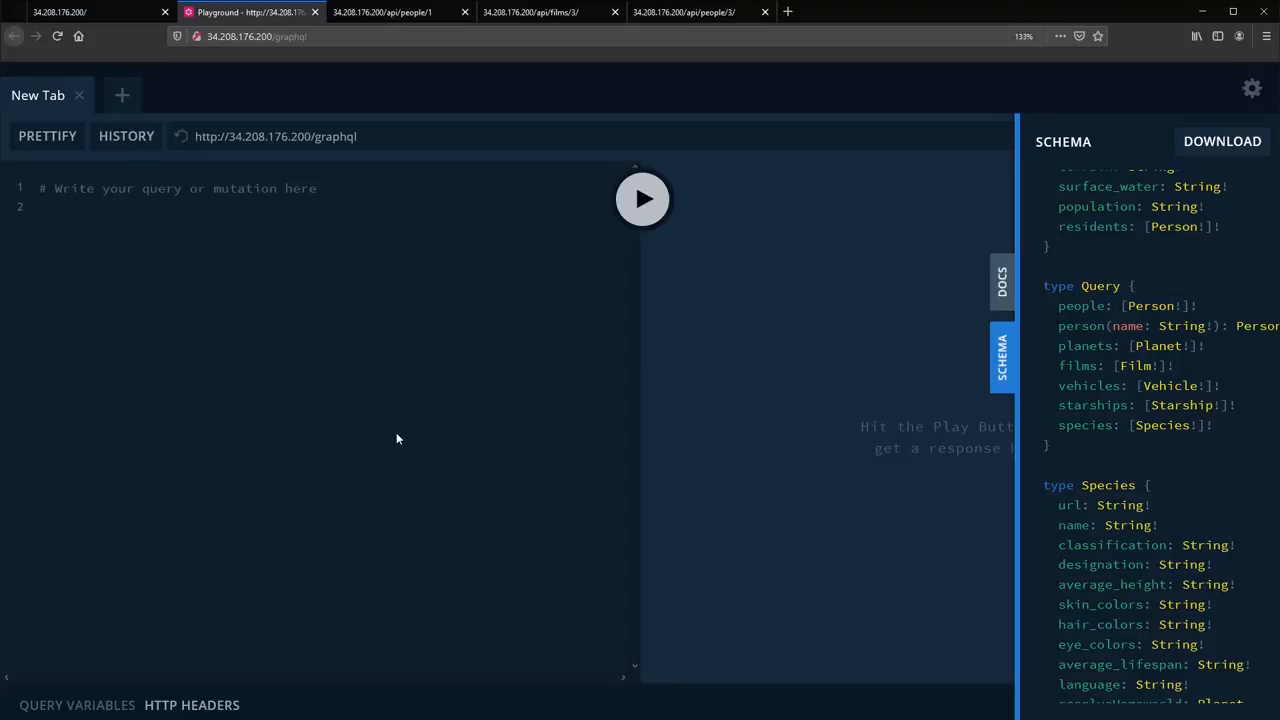
- Type 'query GetNamesOfCharactersInFilmsWithLuke { person(name:"Luke Skywalker")' into the editor
text(query)
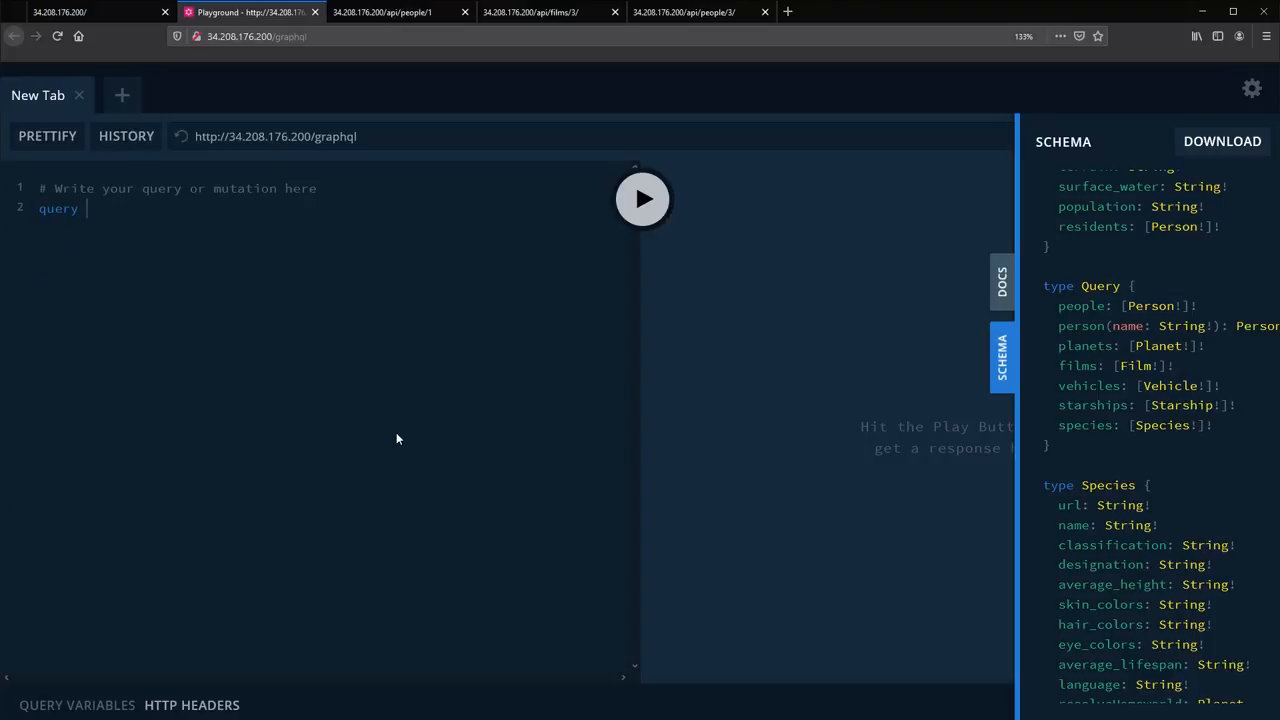
text(GetNa)
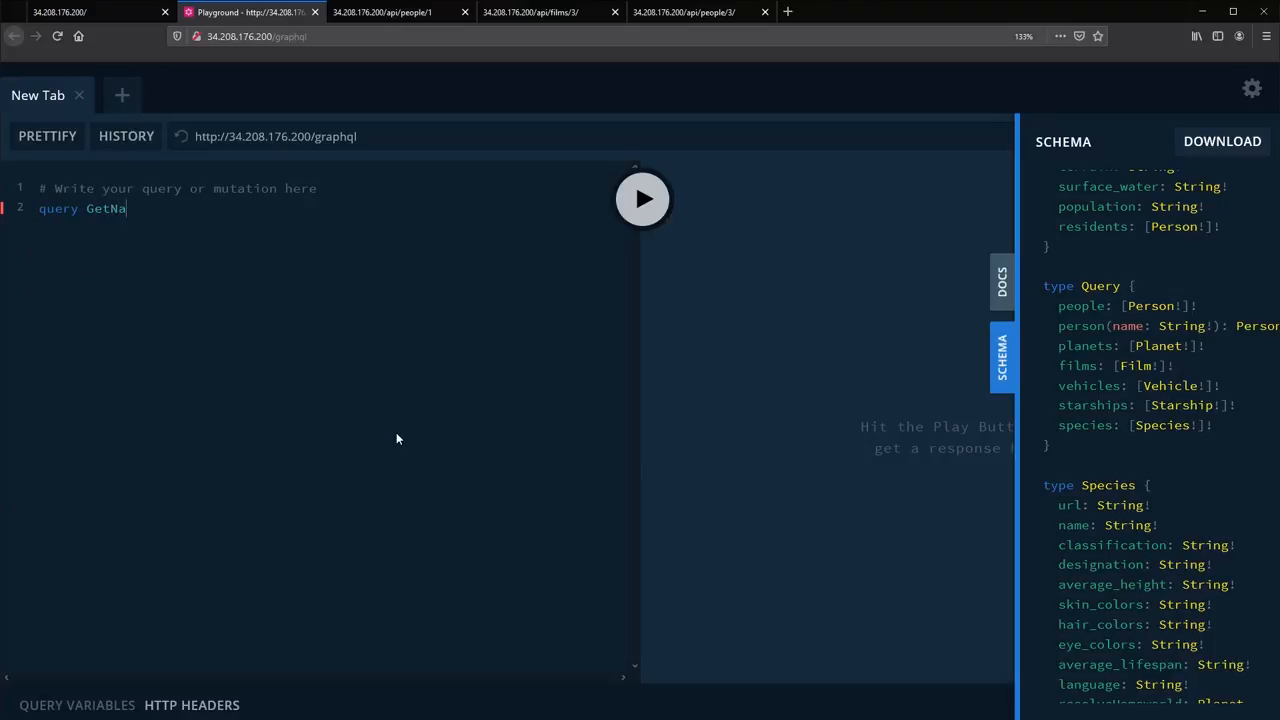
text(mesOfCahracters)
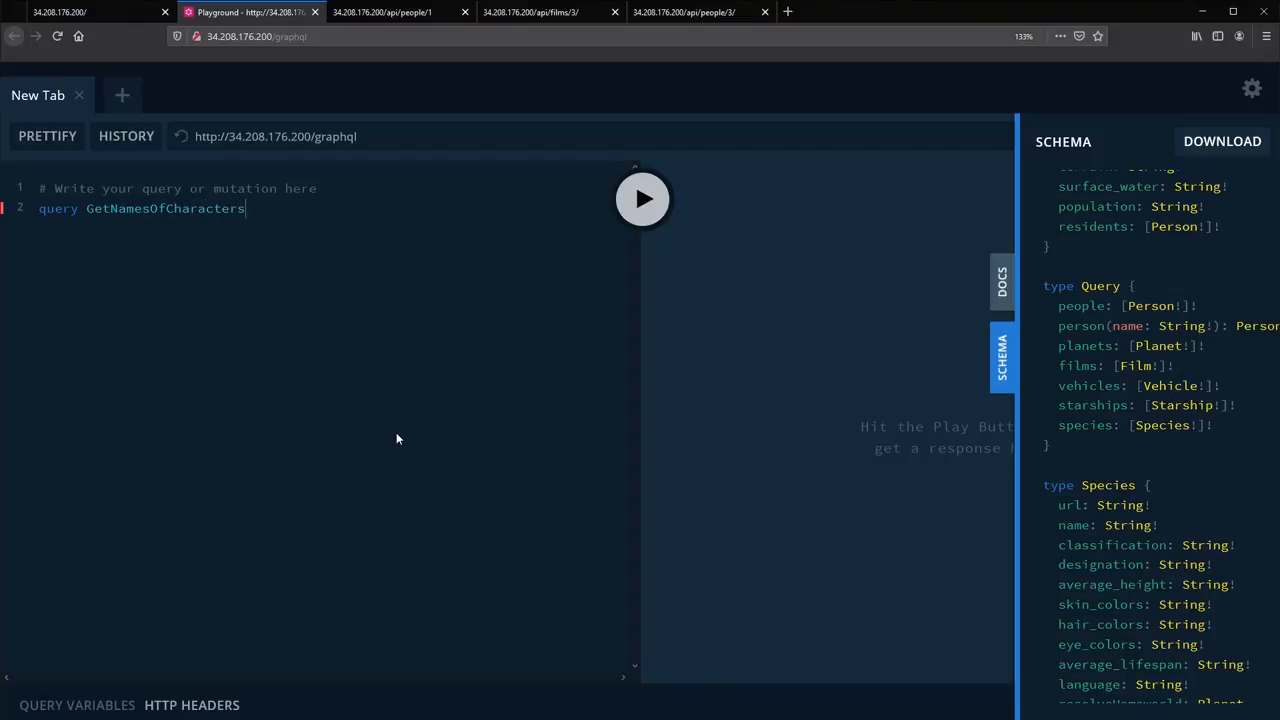
text(InFilmswith)
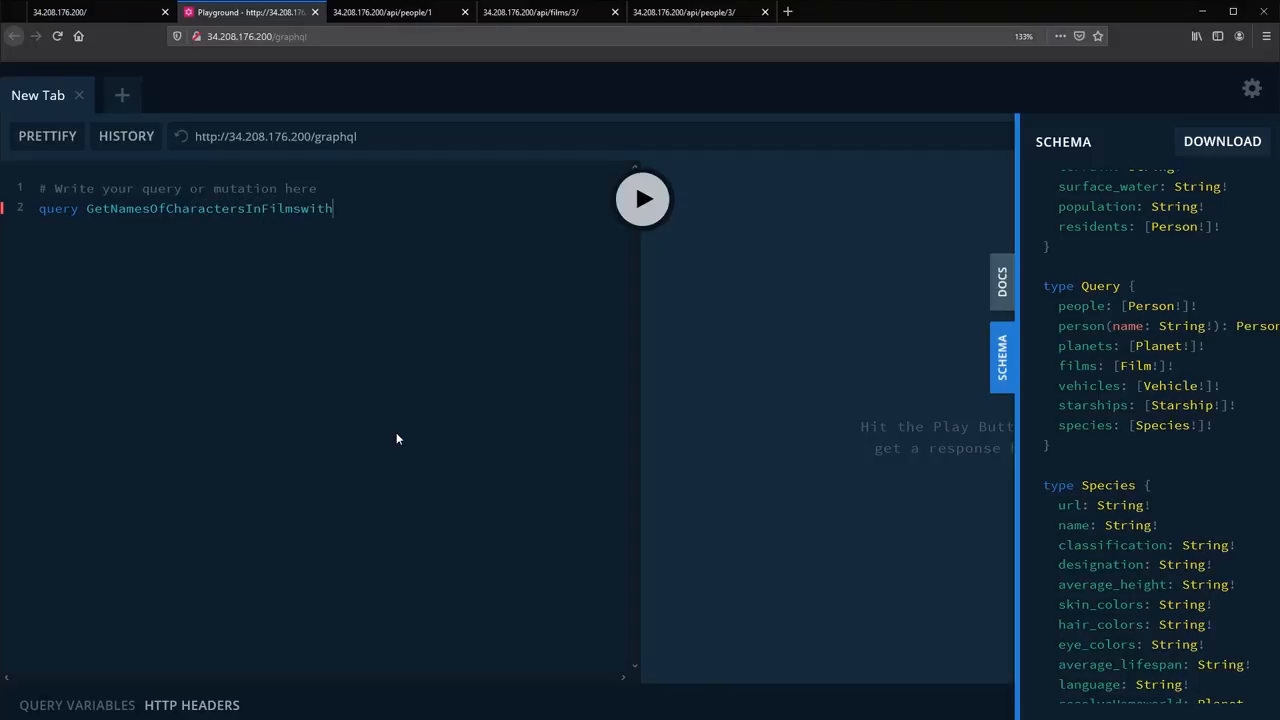
text(WithLuk)
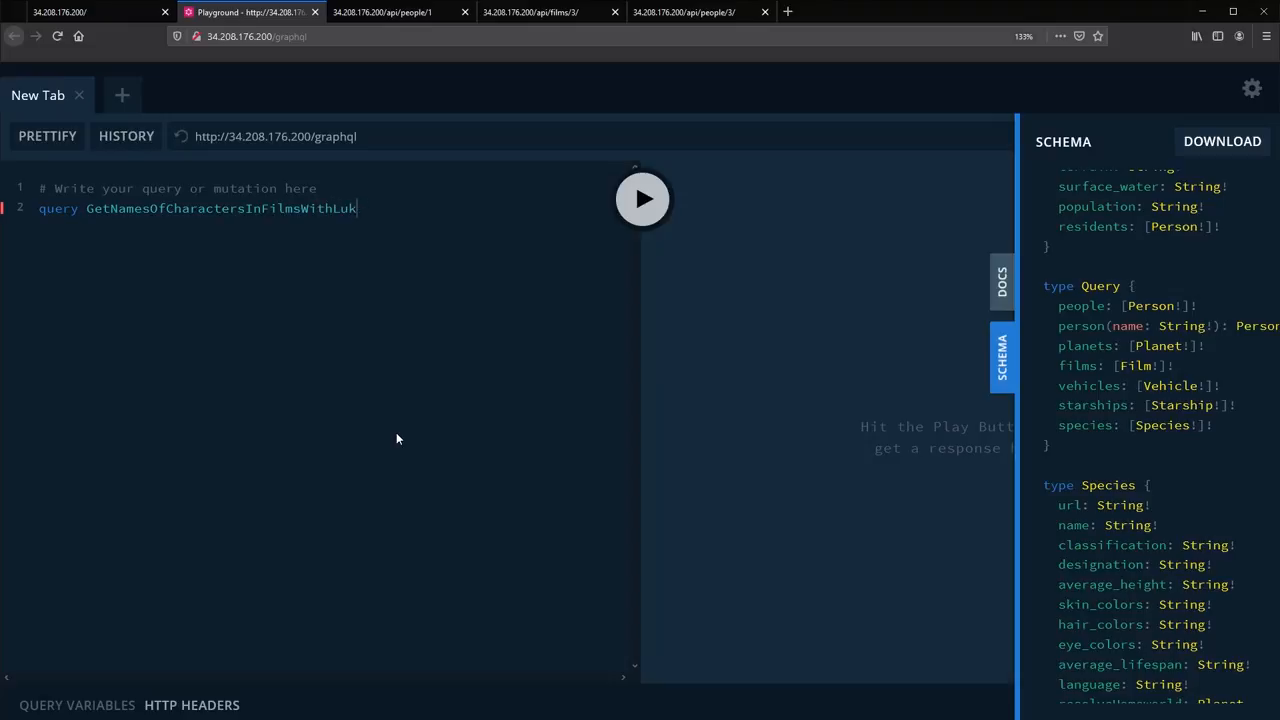
text(e)
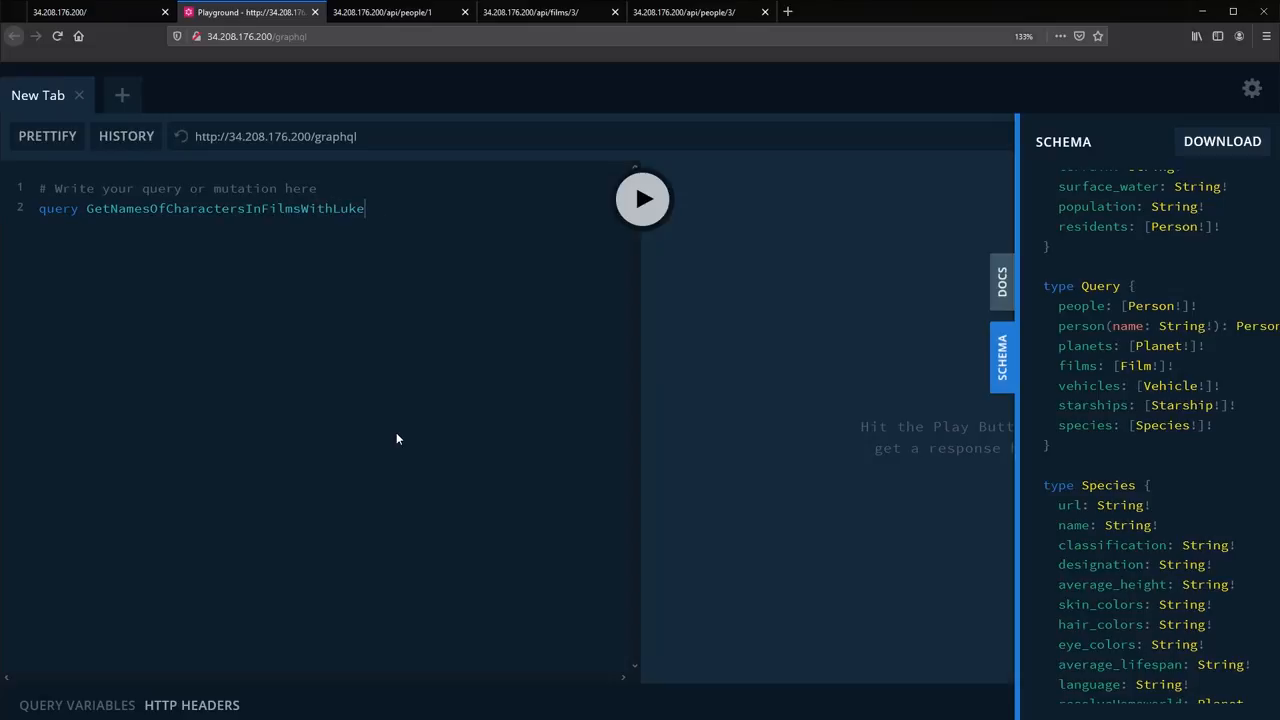
text({)
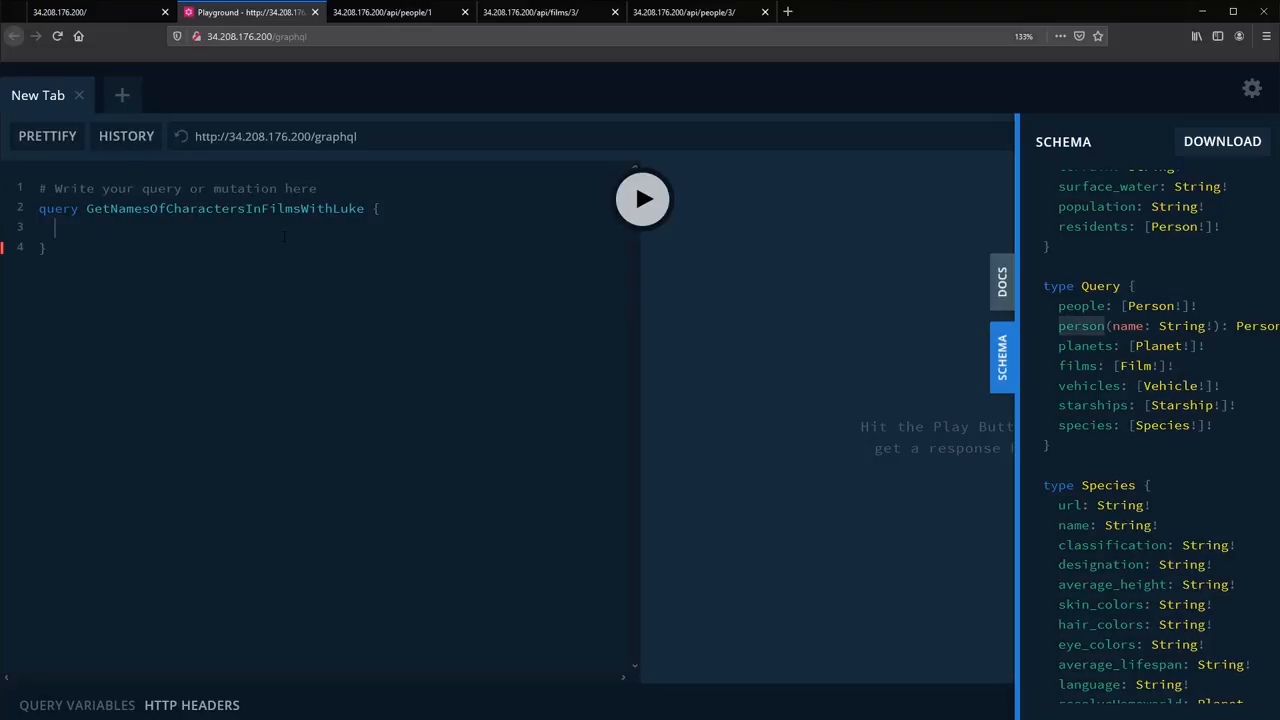
text(p)
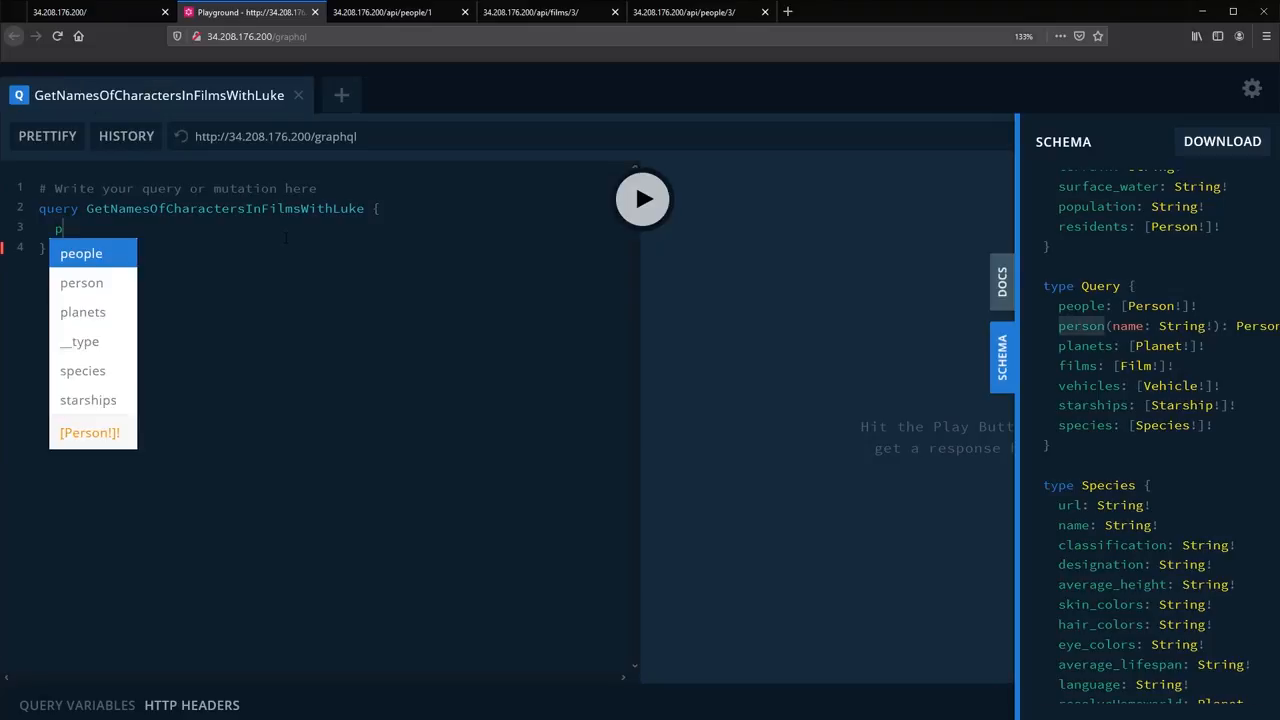
text(erson(n)
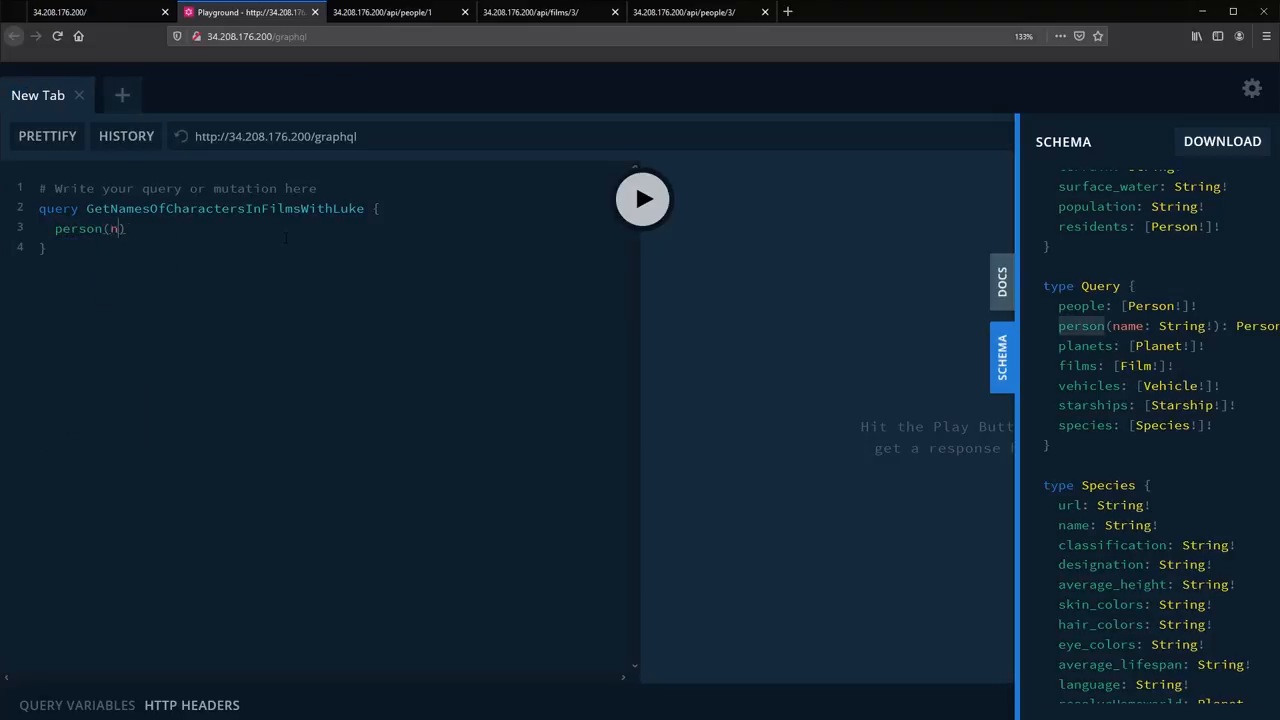
text(name:"L)
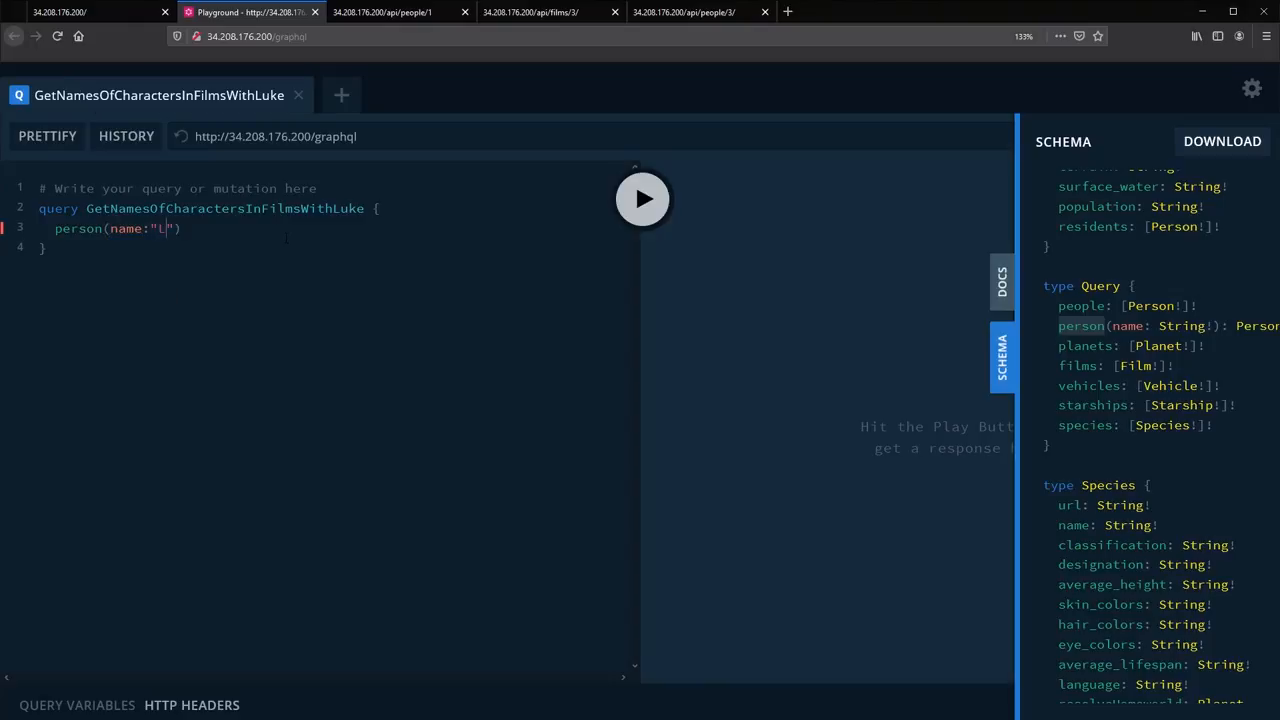
text(uke Skywalker)
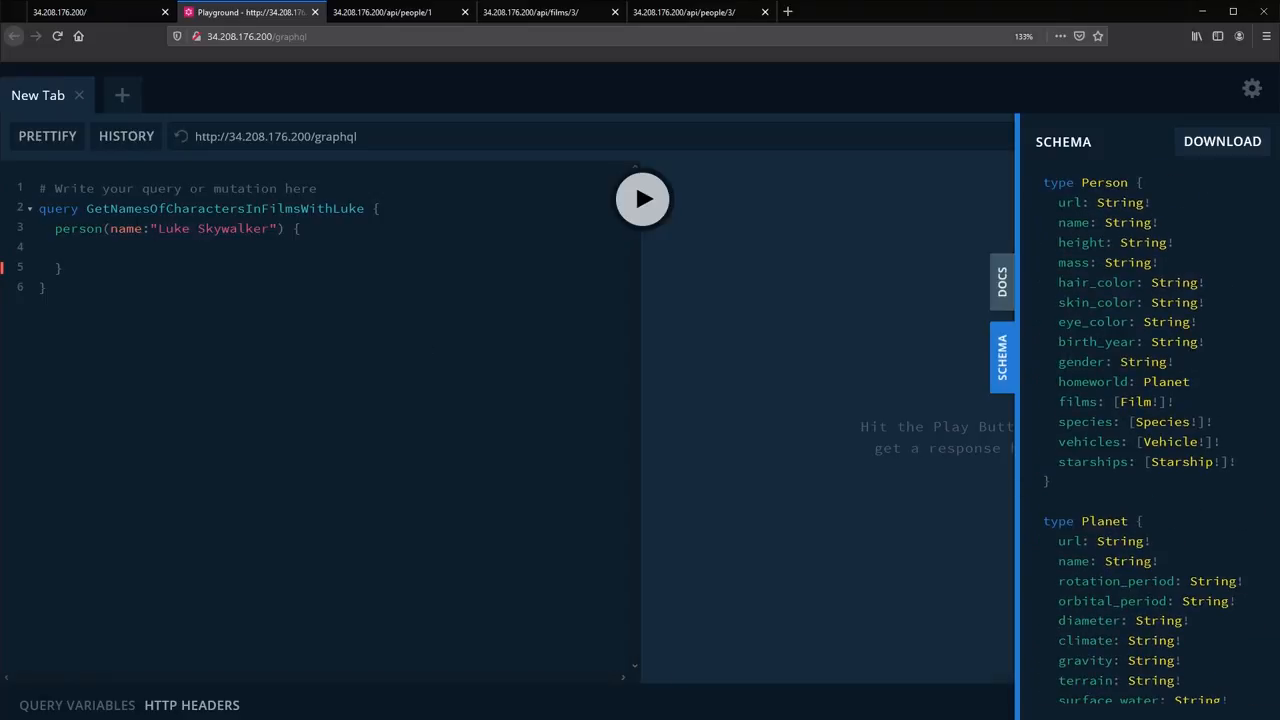
- Request the name field and run the query to fetch Luke Skywalker's name
text(name)
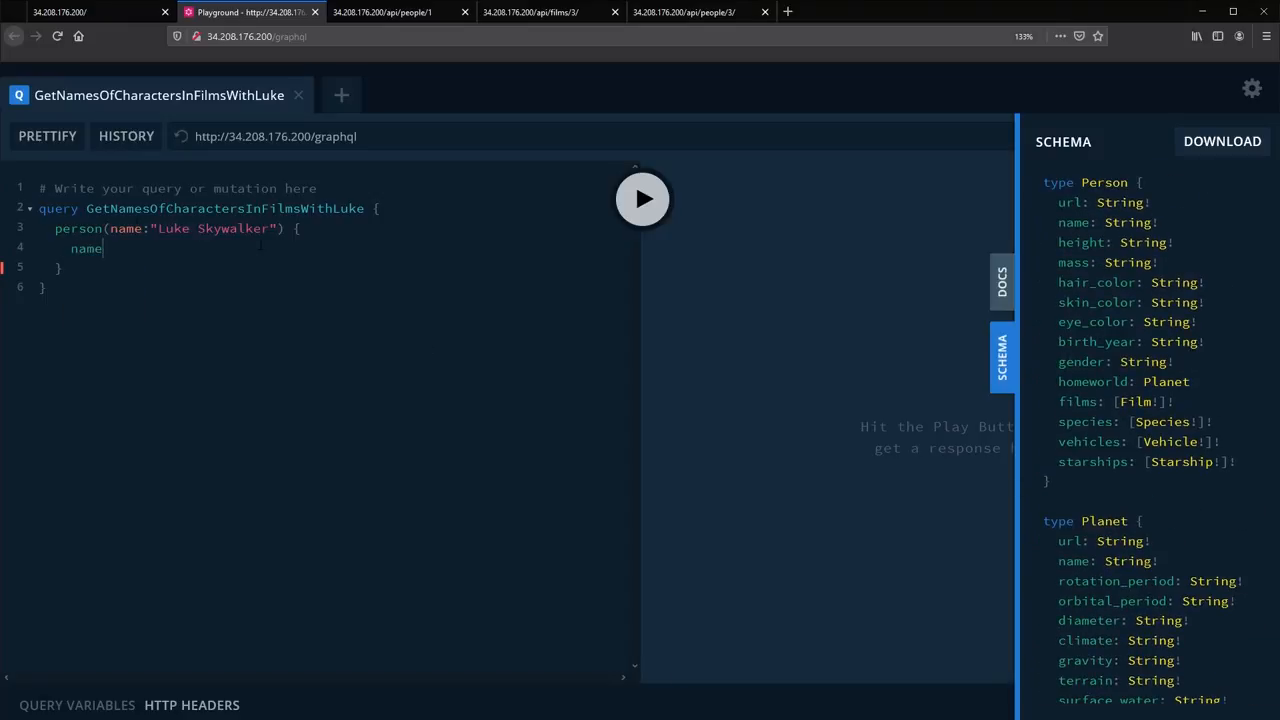
click(642, 198)
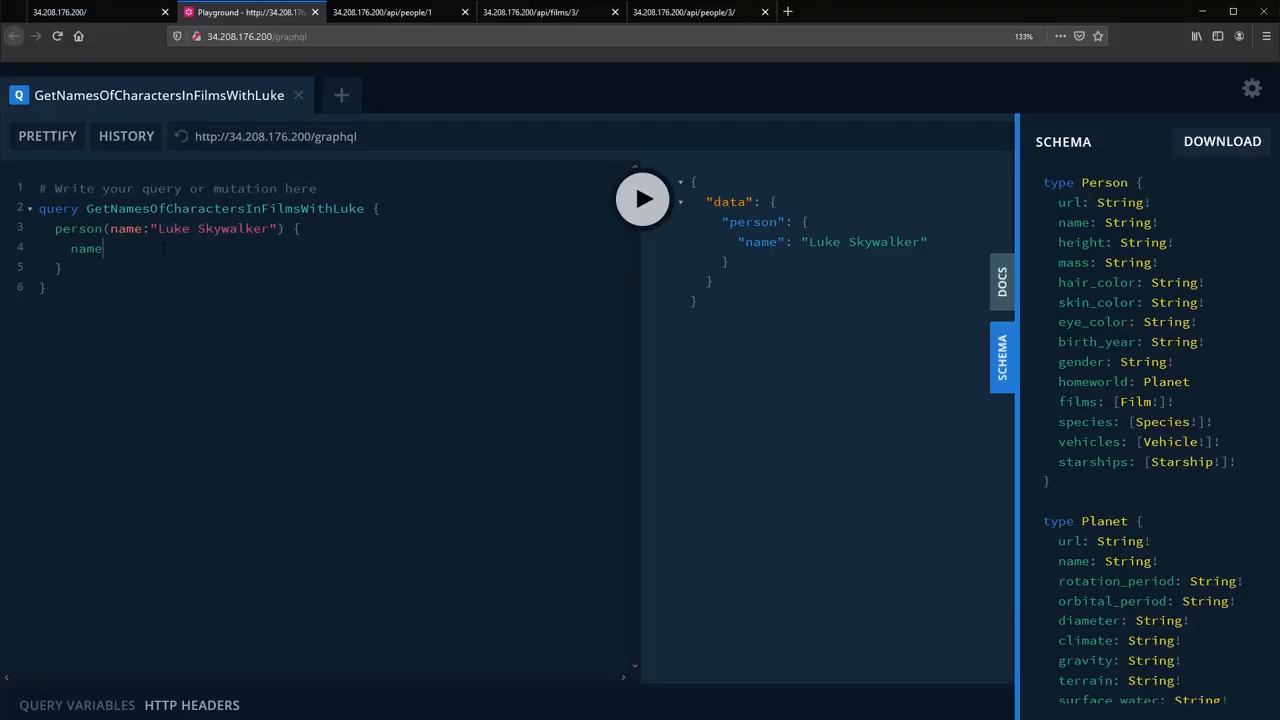
scroll(down, 3)
text(films {)
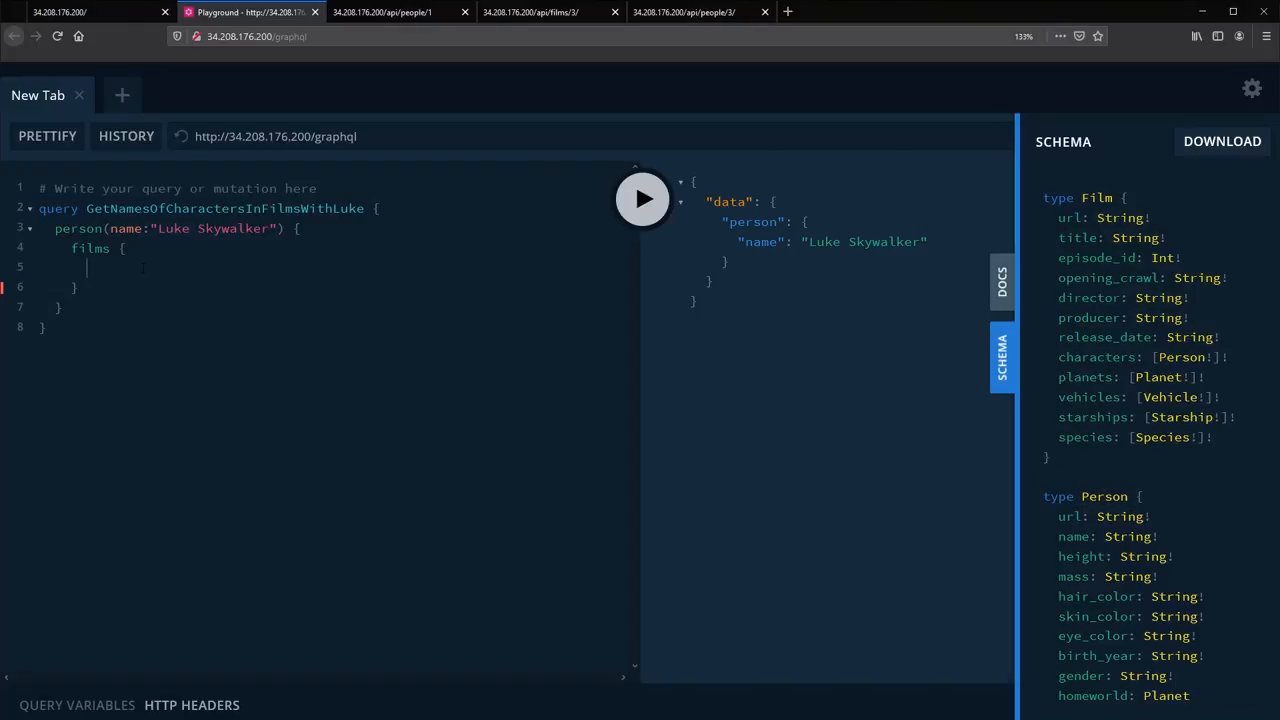
- Swap the title field for character names, rerun the query, and return to the demo tab
text(title)
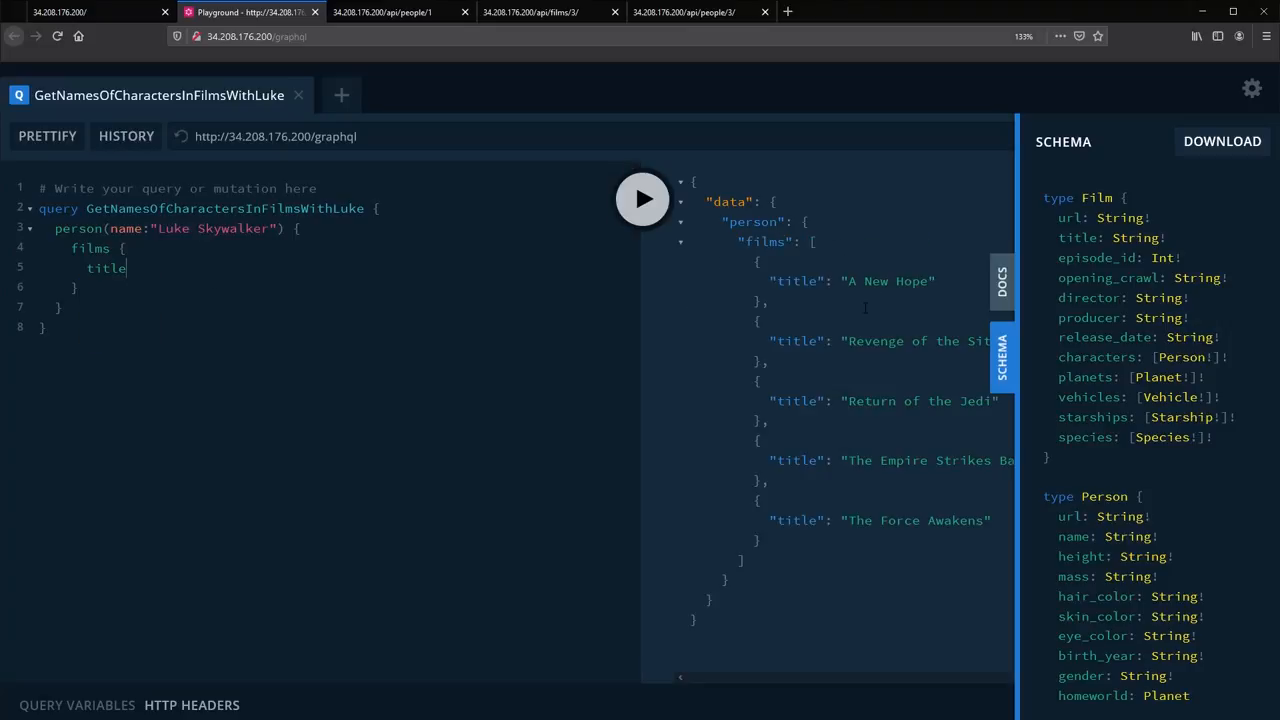
double_click(106, 268)
text(characters {)
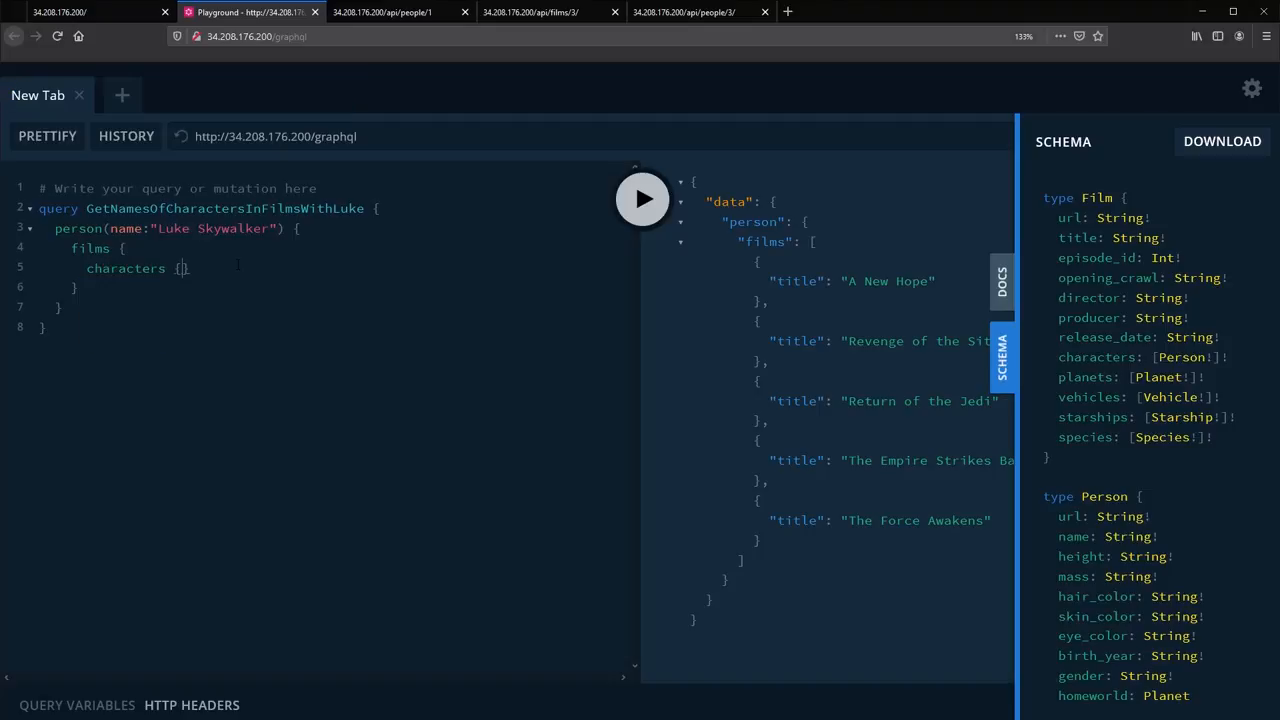
text(name)
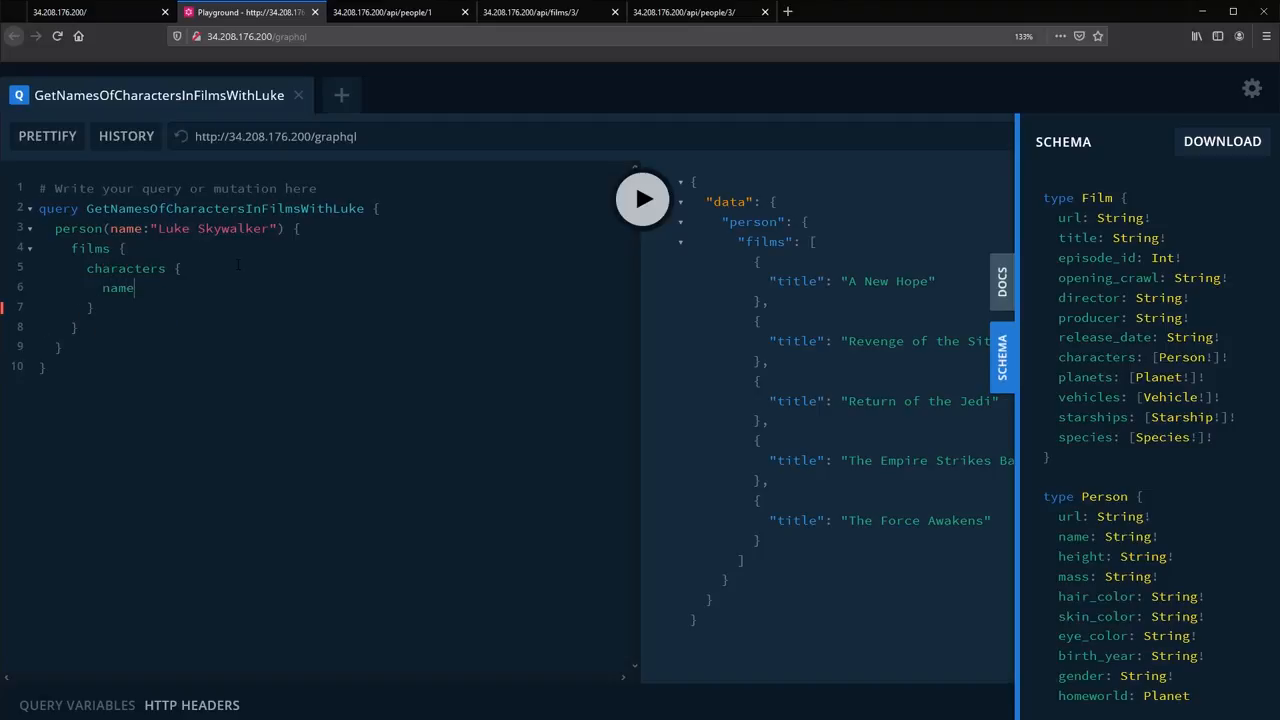
click(642, 198)
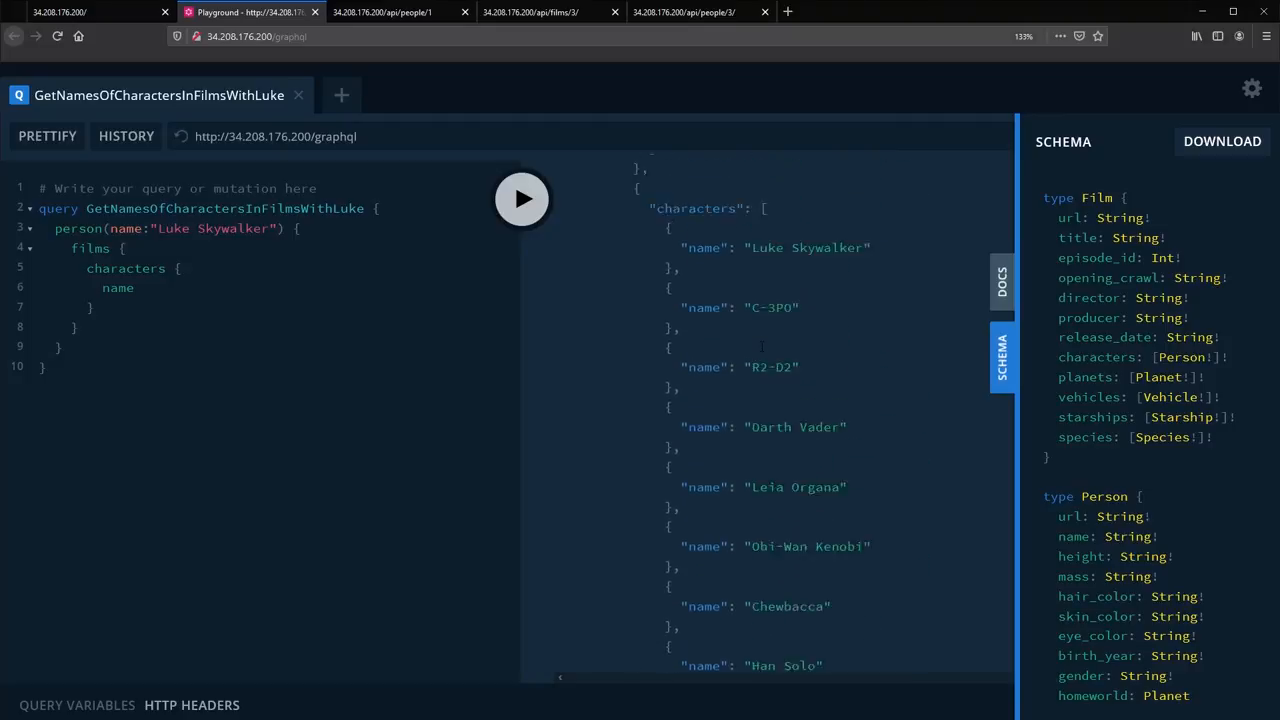
click(521, 198)
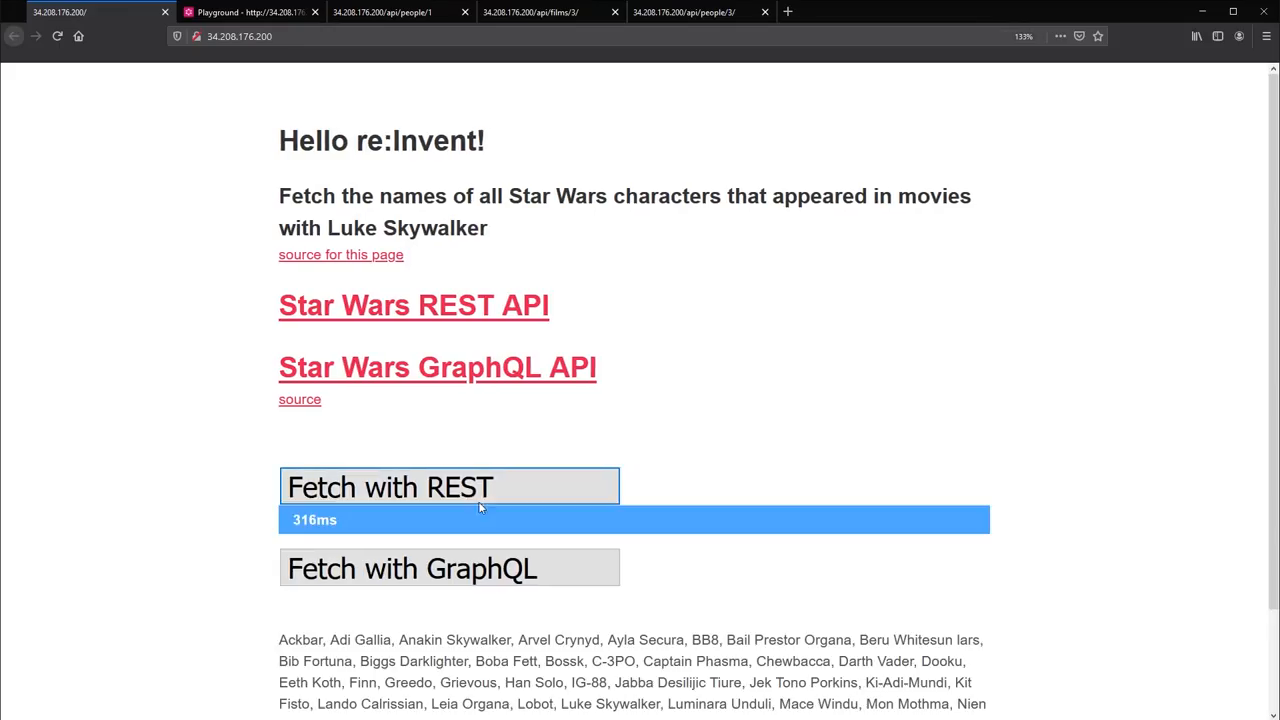
- Rerun the REST (285ms) and GraphQL (~30ms) fetches, then open developer tools
click(448, 568)
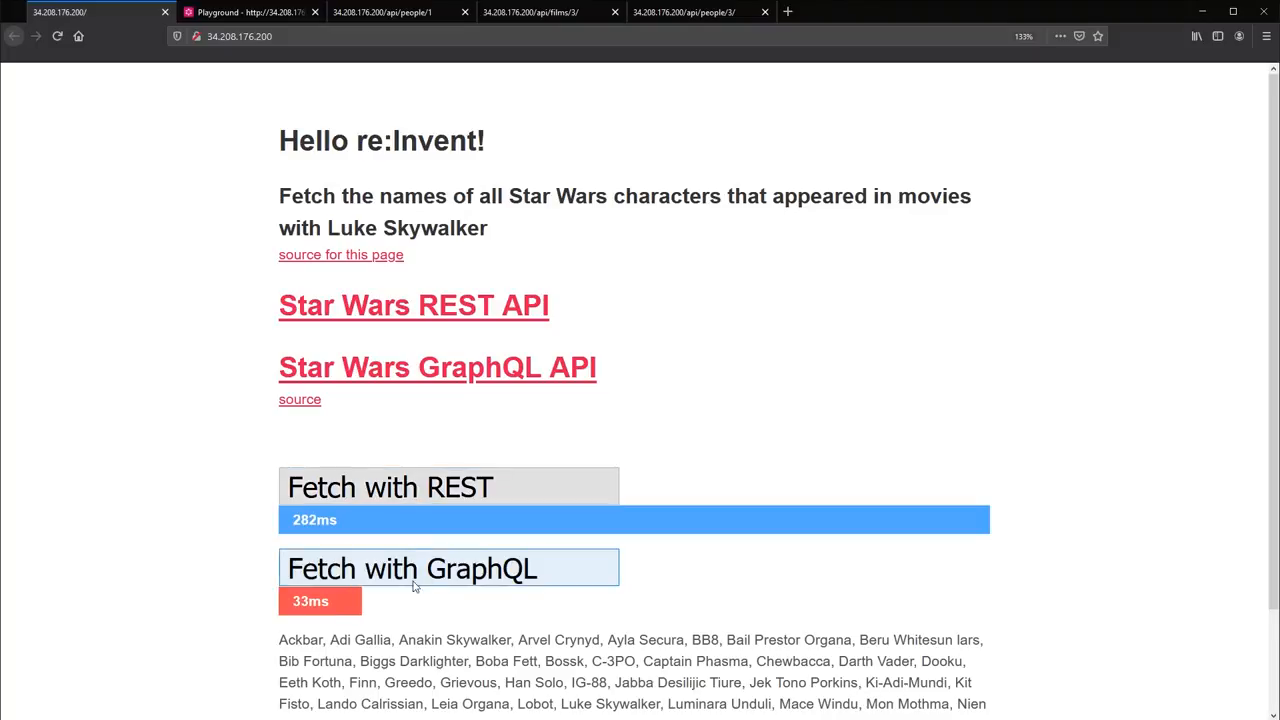
scroll(down, 3)
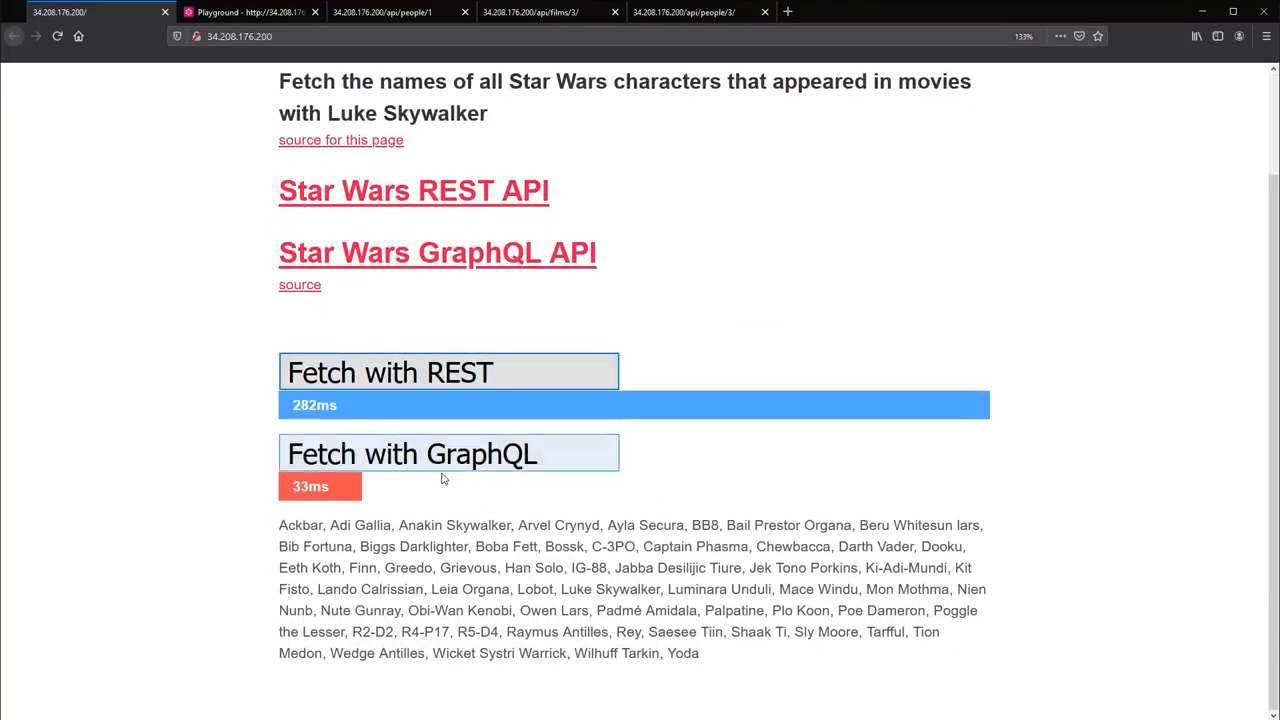
click(448, 453)
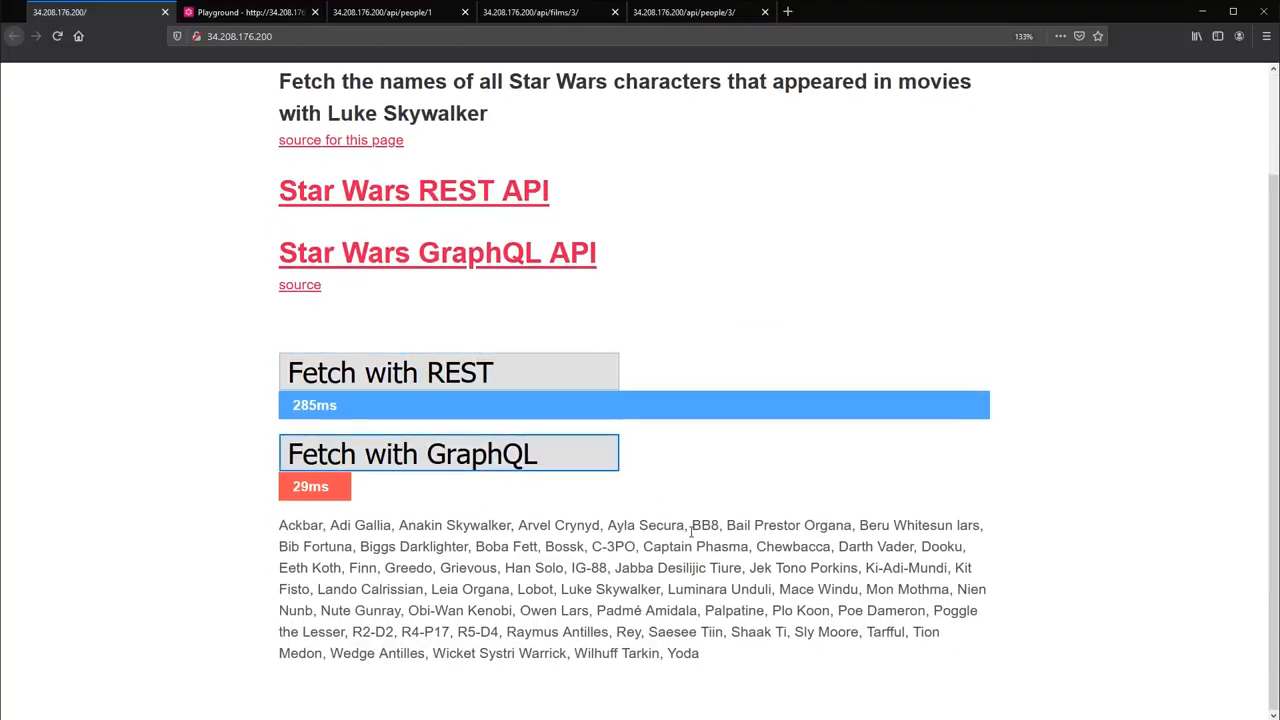
mouse_move(820, 387)
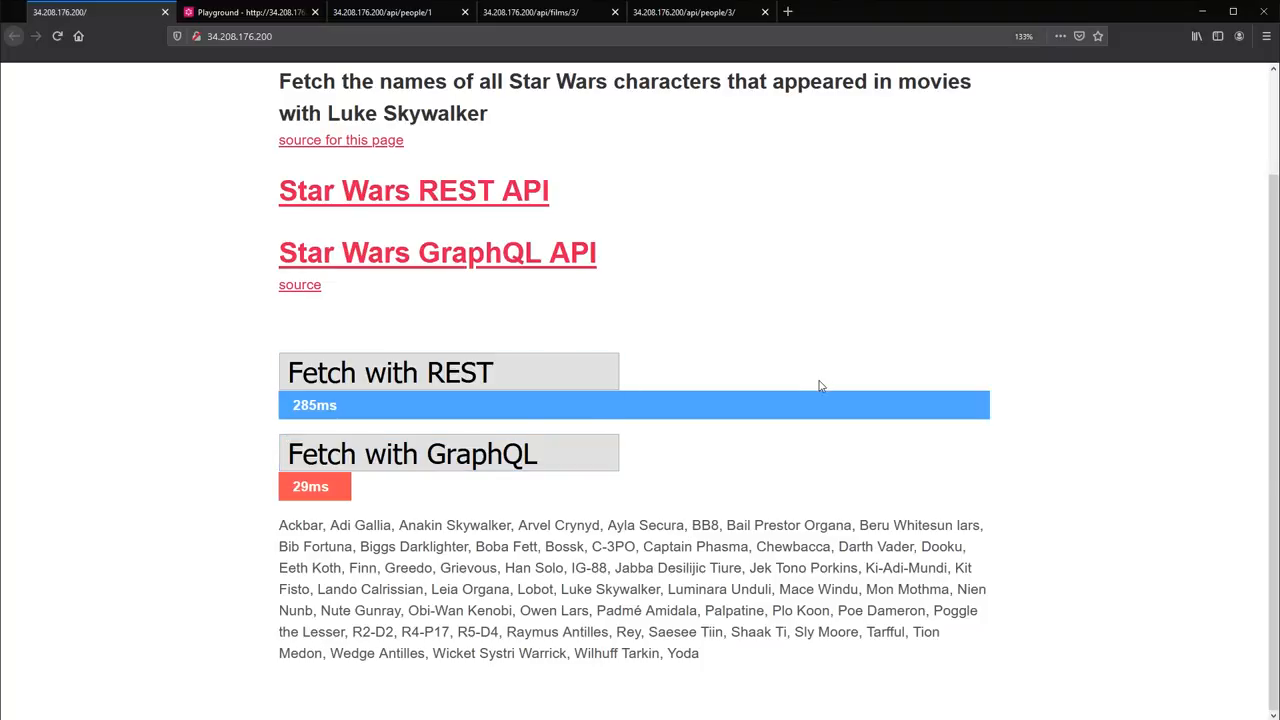
key(F12)
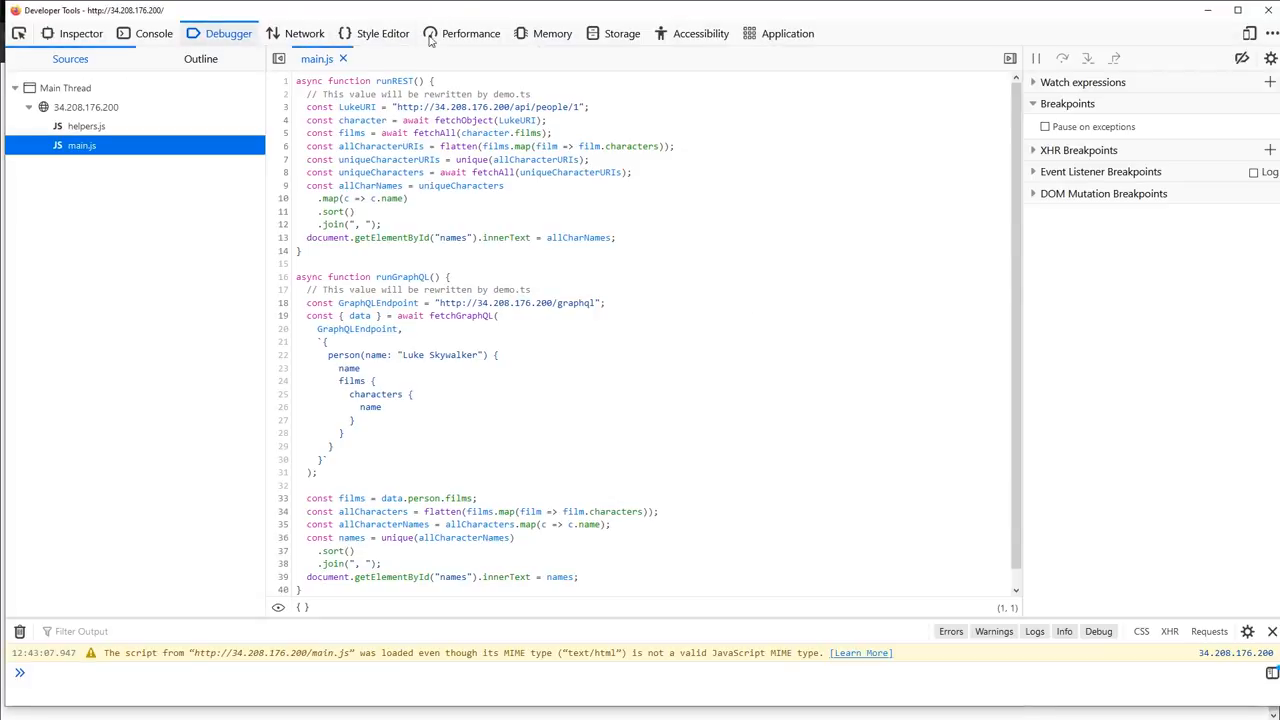
- Show the Network tab's 63 REST requests and scroll through them
click(304, 33)
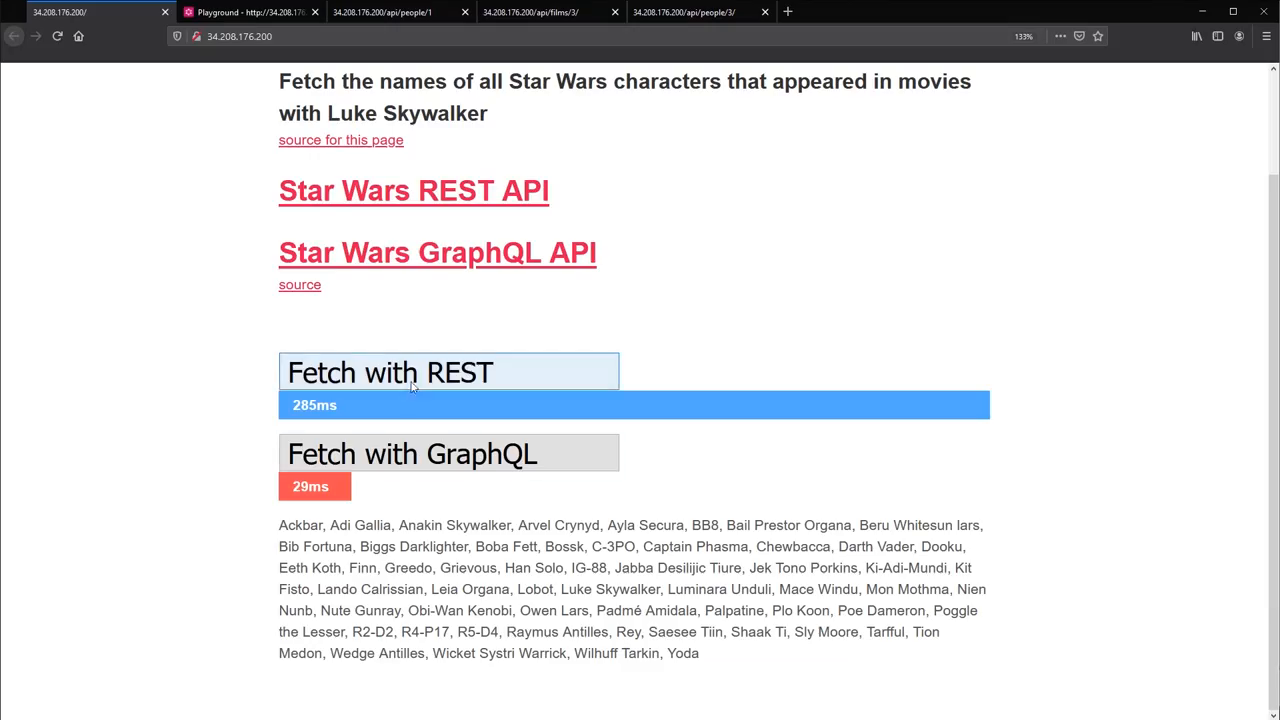
key(F12)
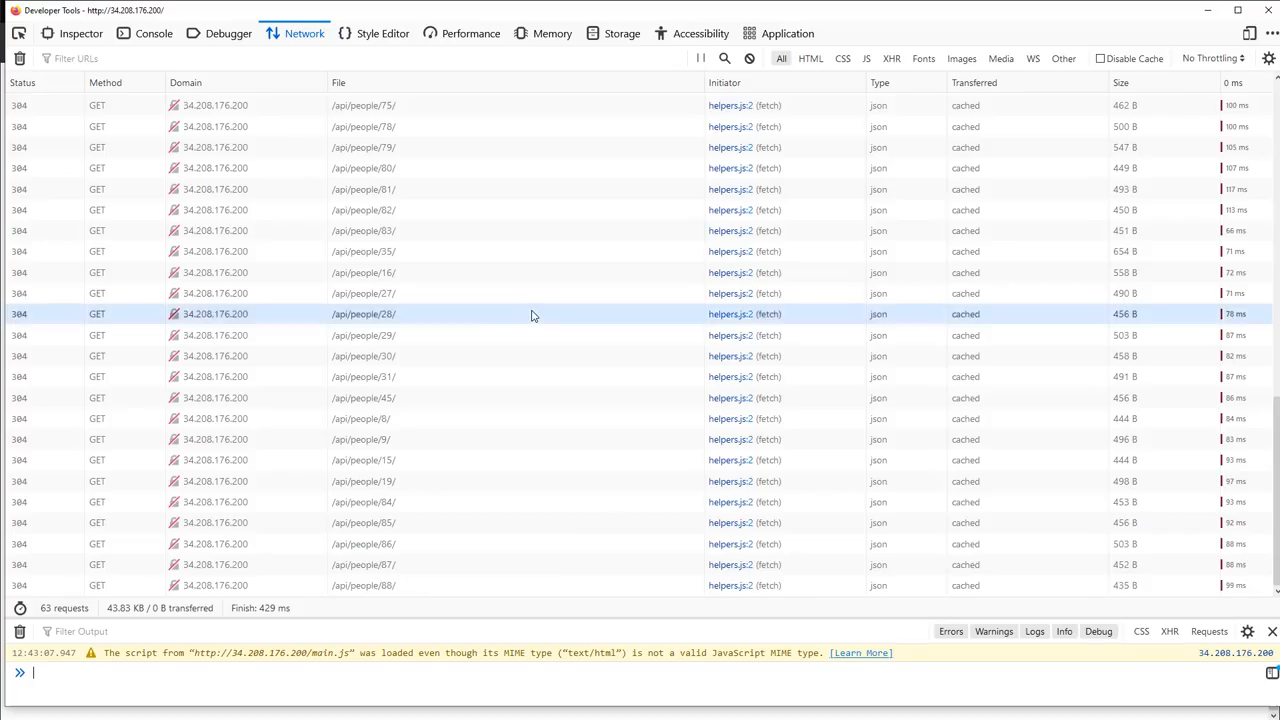
scroll(up, 3)
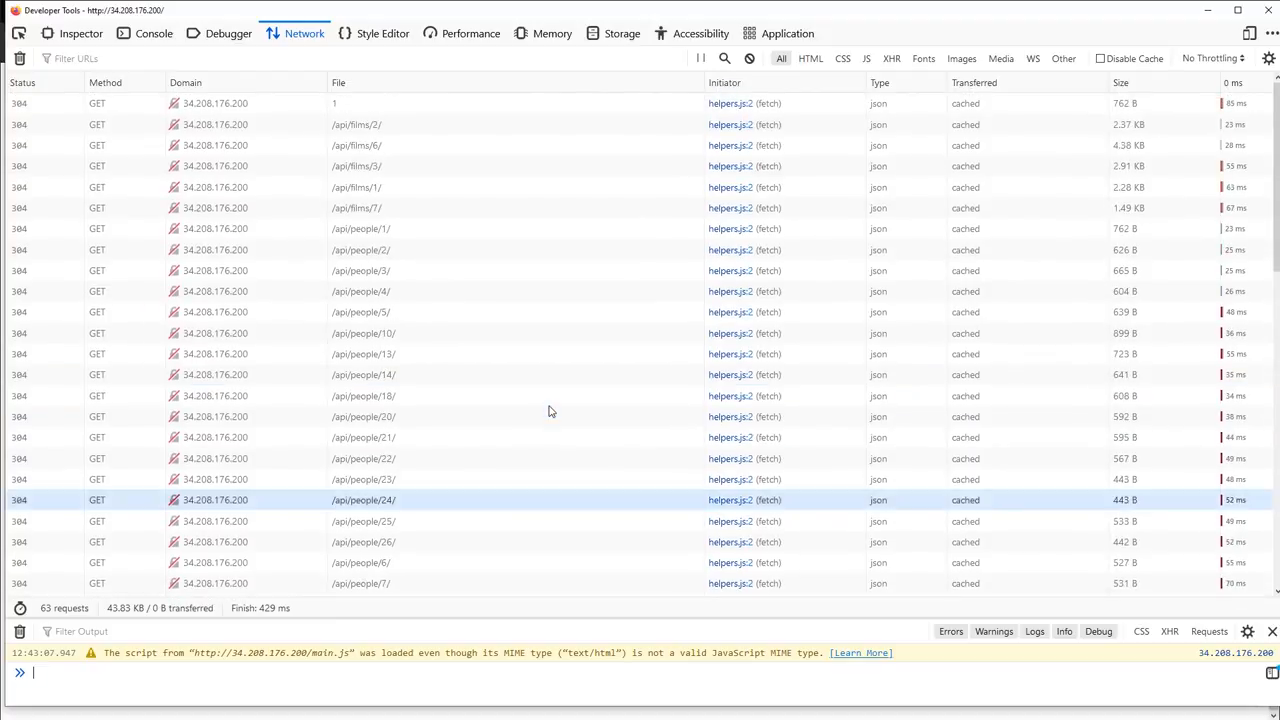
scroll(down, 3)
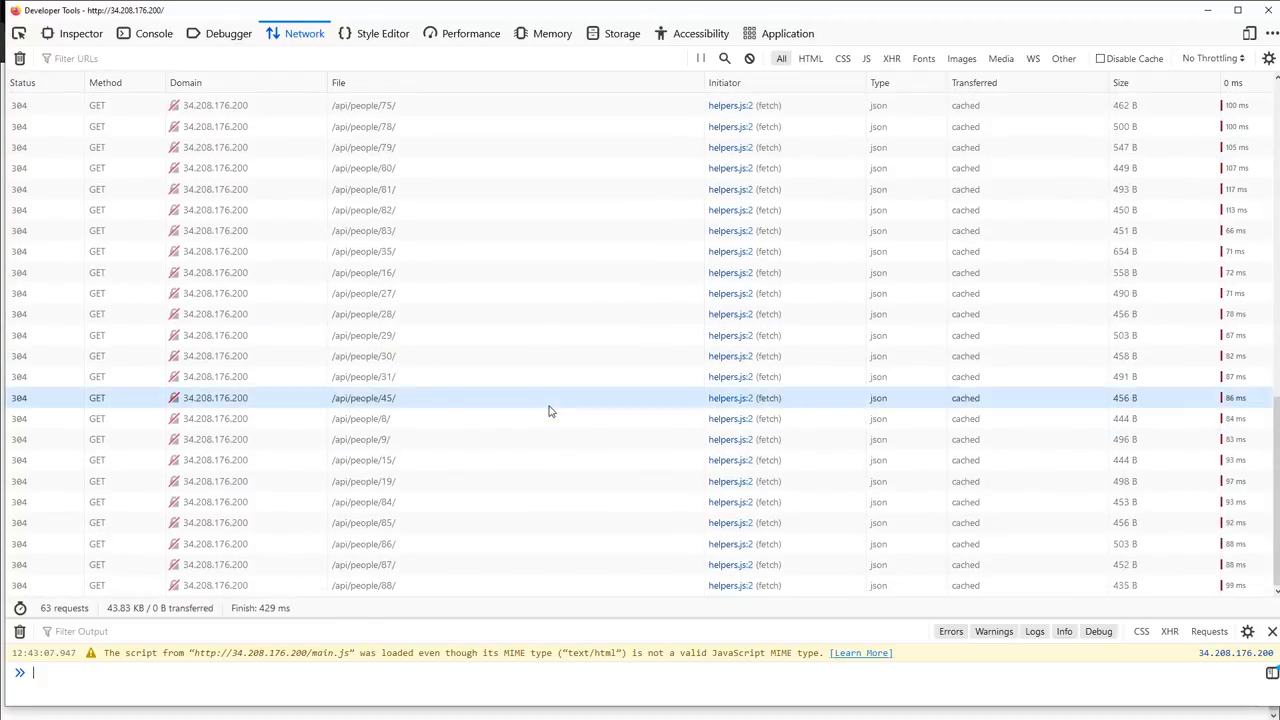
mouse_move(548, 418)
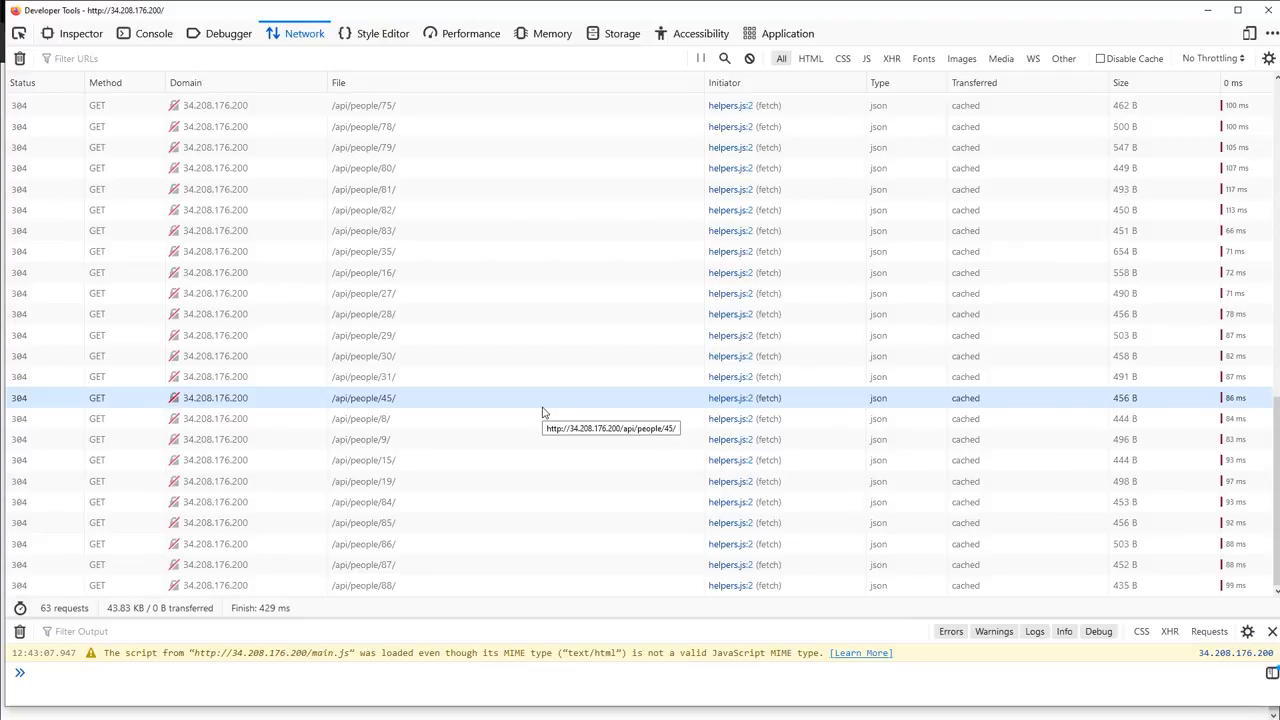
click(19, 58)
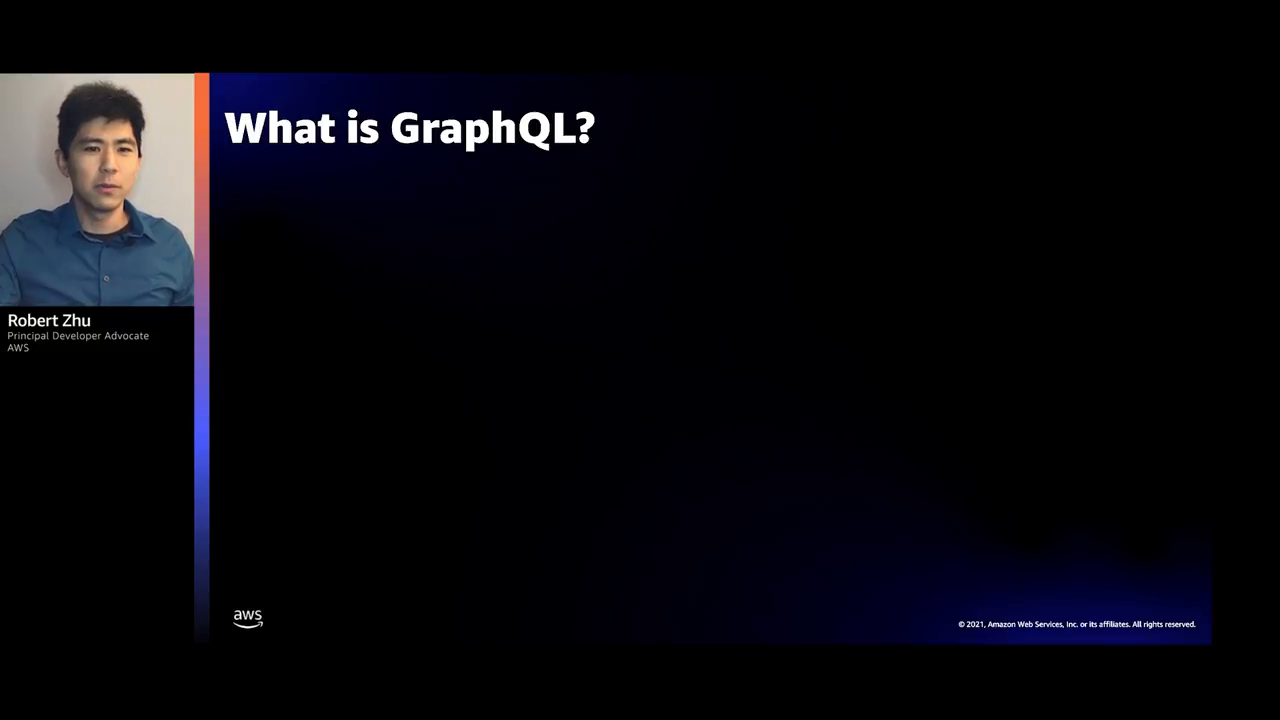
- Advance to the 'GraphQL is NOT' slide
key(right)
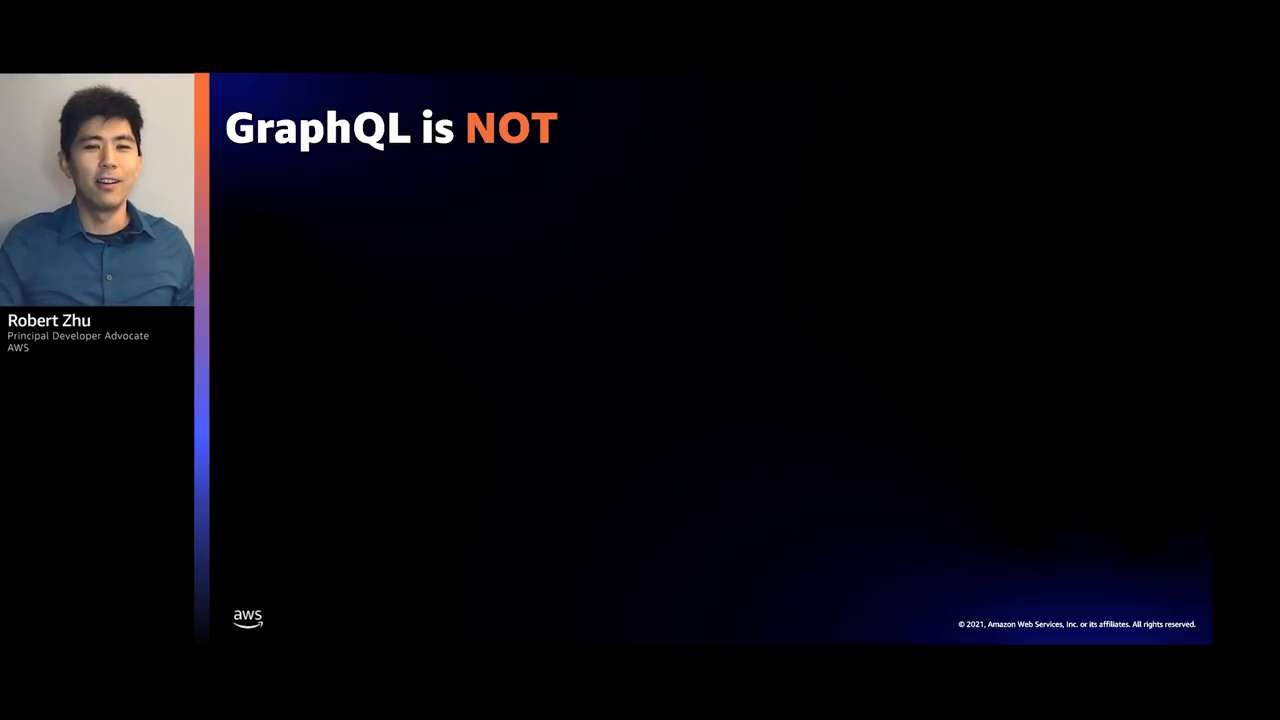
- Reveal the first bullet: GraphQL is not a client-side state management solution
key(right)
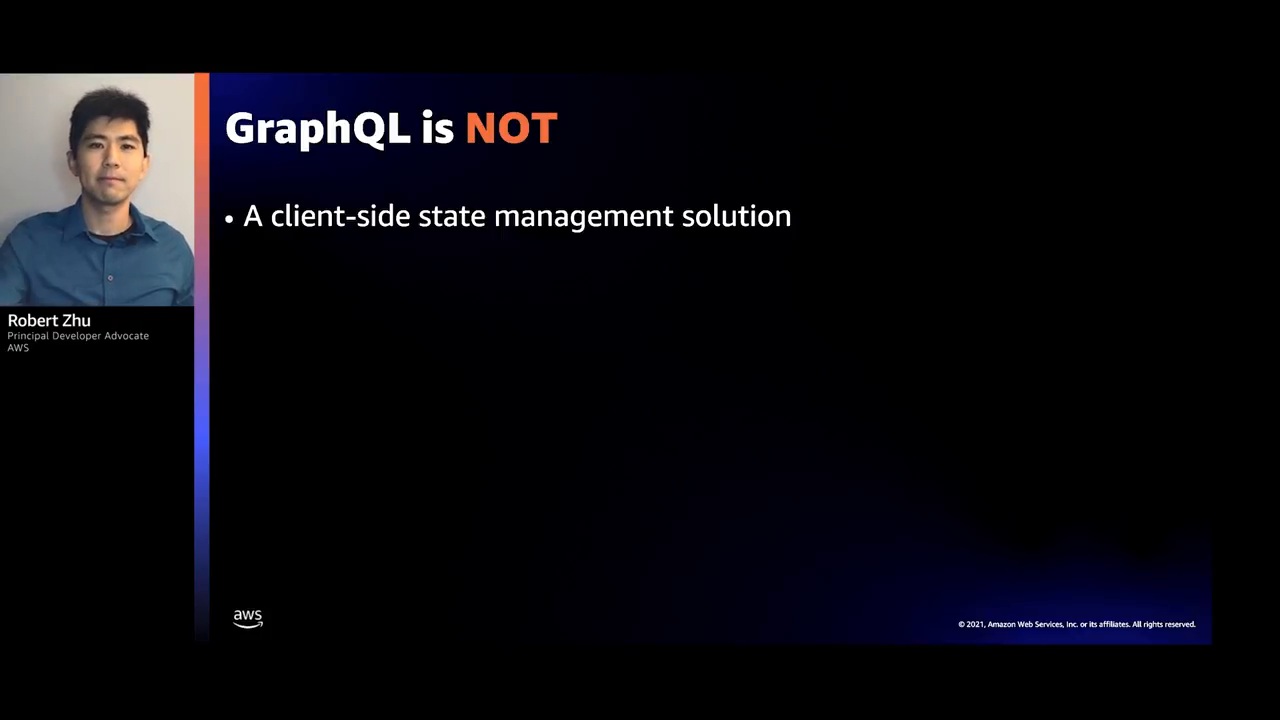
key(right)
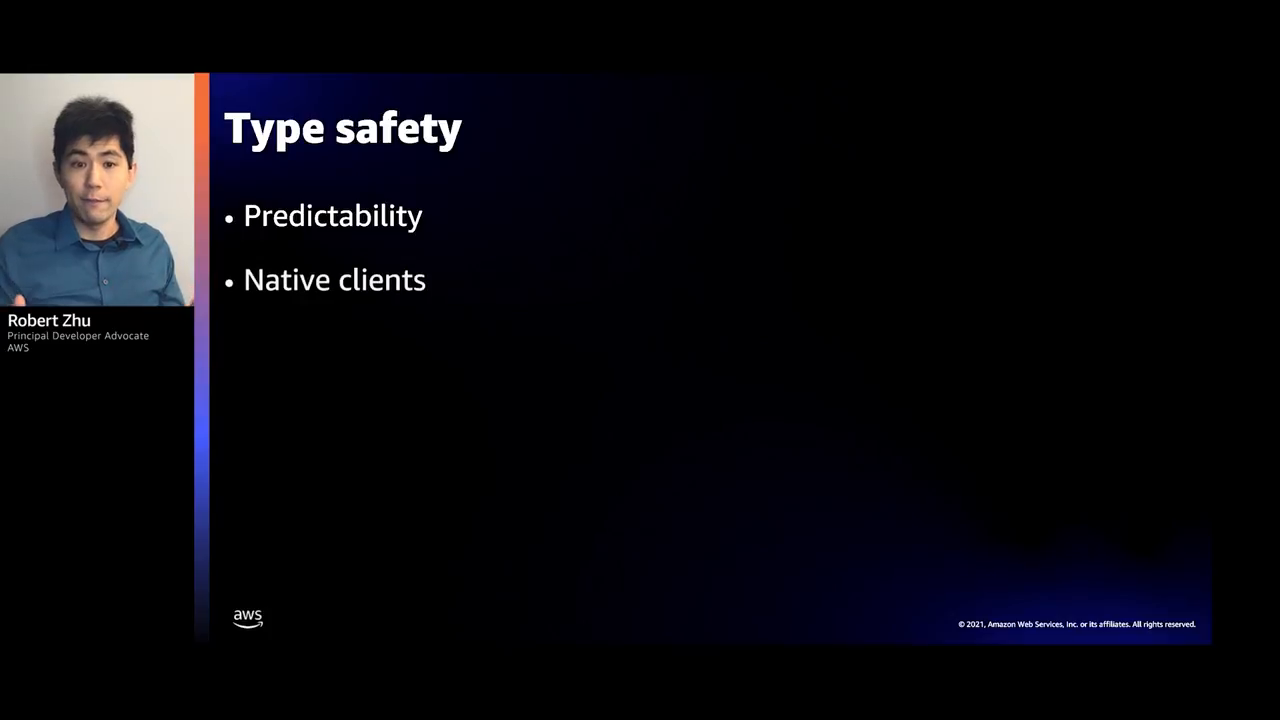
- Advance to the 'Authentication and authorization' slide listing Authentication
key(right)
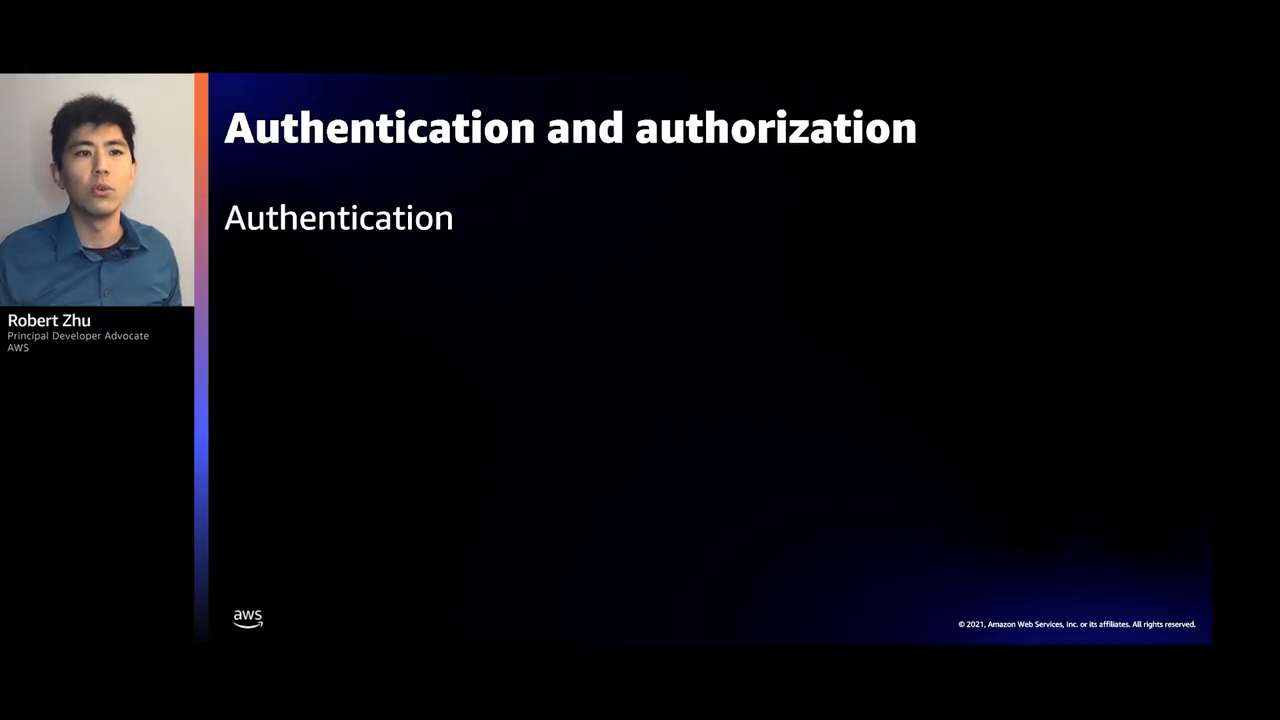
- Advance to the diagram layering authentication over REST/GraphQL/RPC and authorization over business logic
key(Right)
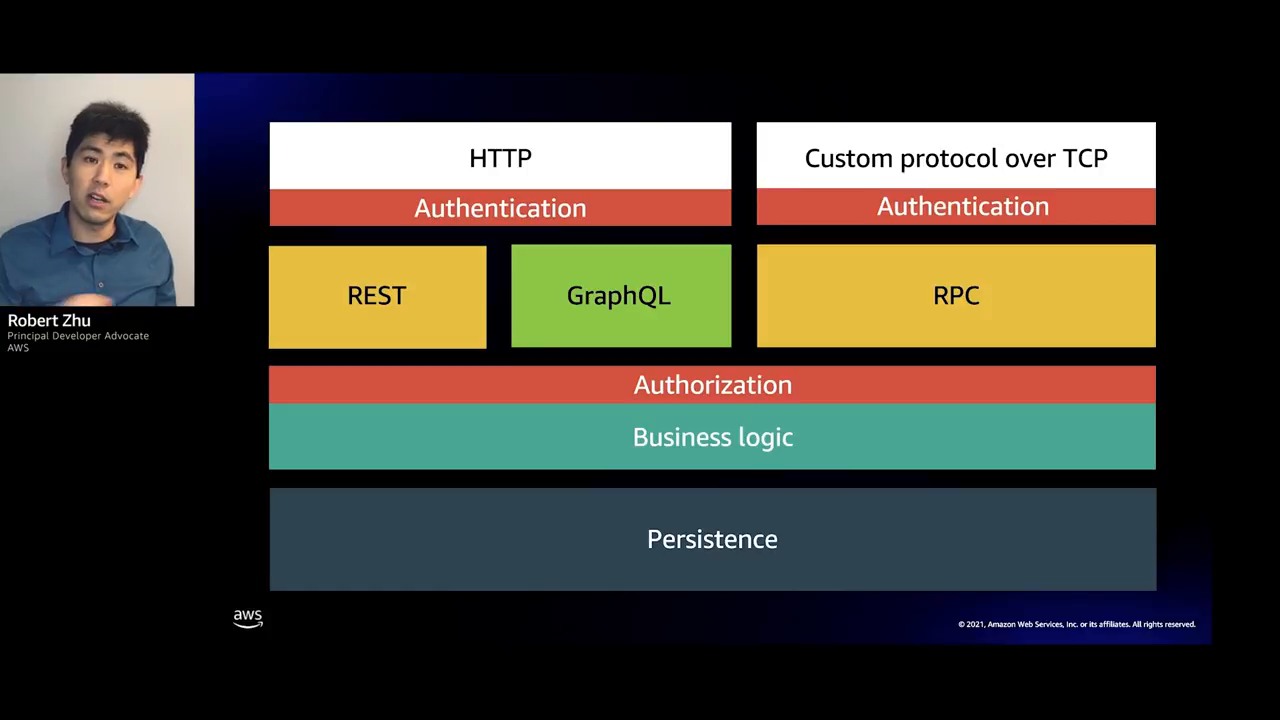